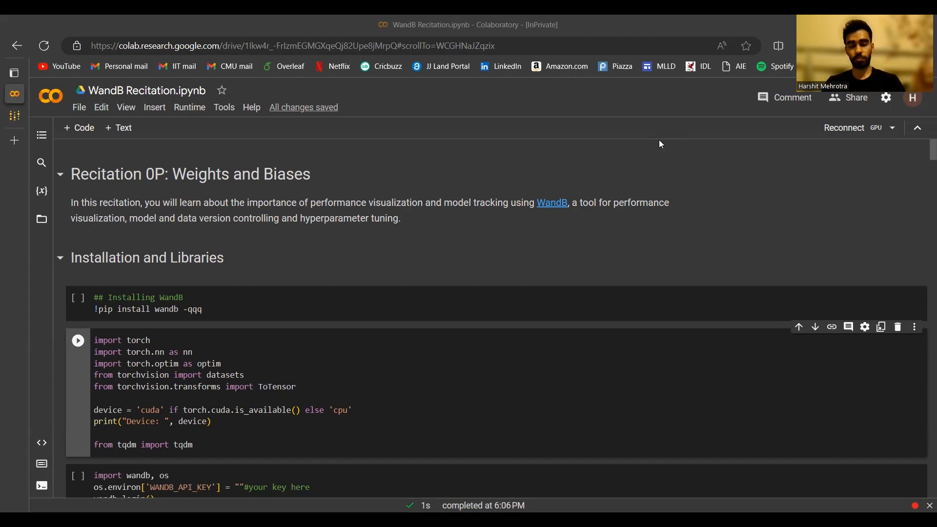
{"action": "mouse_move", "coordinate": [609, 138]}
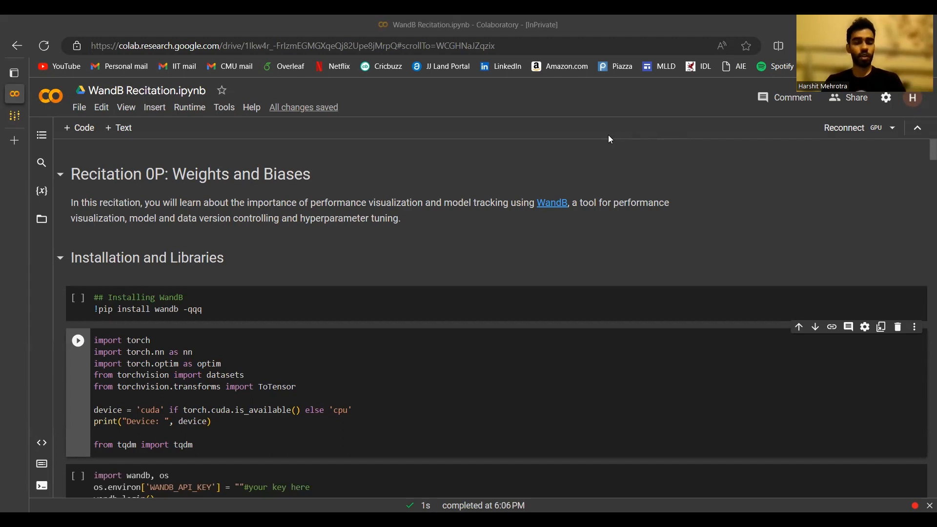
{"action": "mouse_move", "coordinate": [543, 268]}
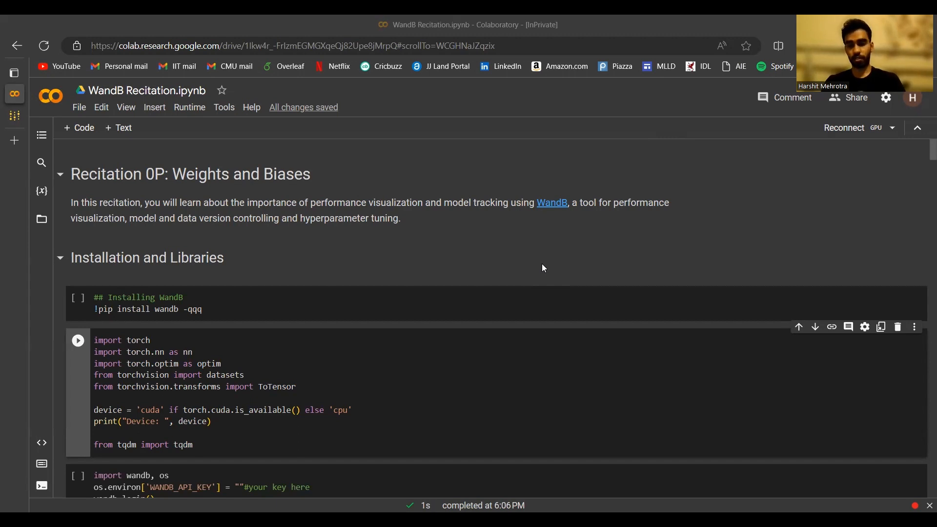
{"action": "mouse_move", "coordinate": [809, 234]}
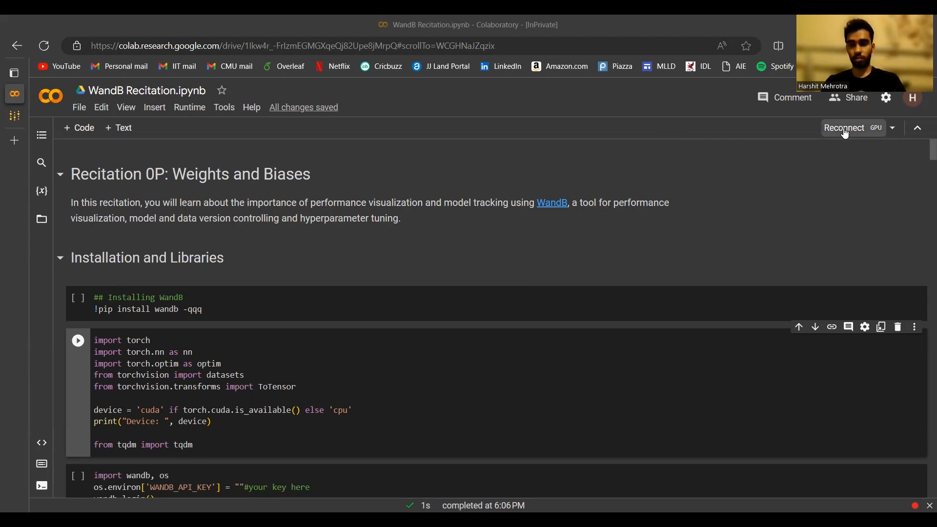
- Reconnect the notebook to a GPU runtime and run the pip install wandb cell
{"action": "left_click", "coordinate": [845, 128]}
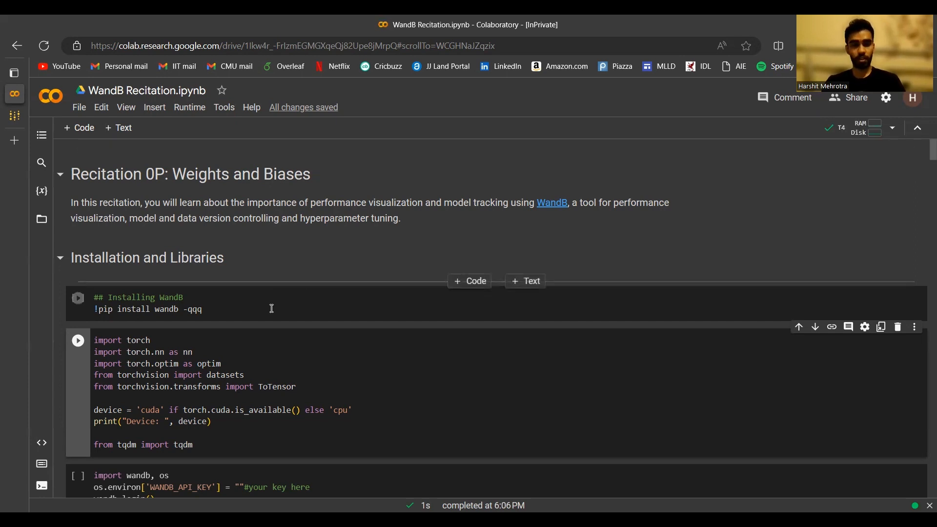
{"action": "left_click", "coordinate": [272, 309]}
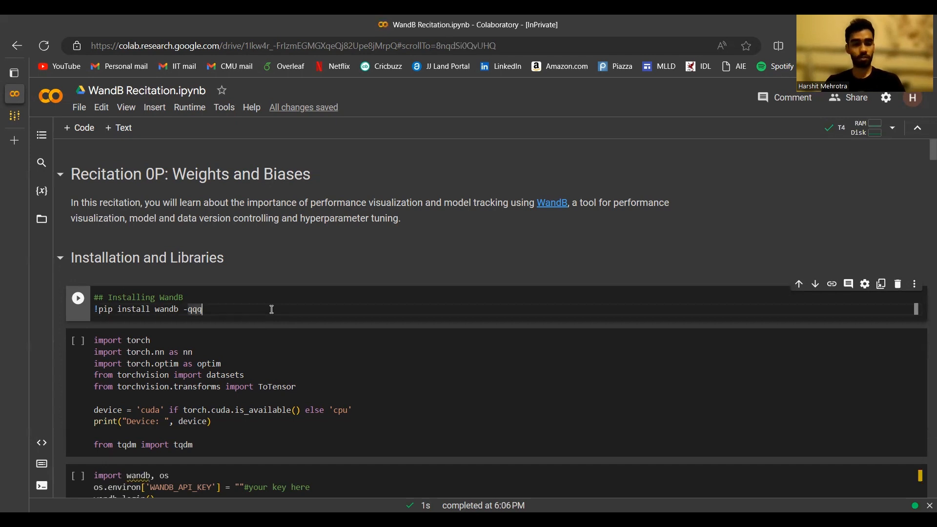
{"action": "left_click", "coordinate": [78, 298]}
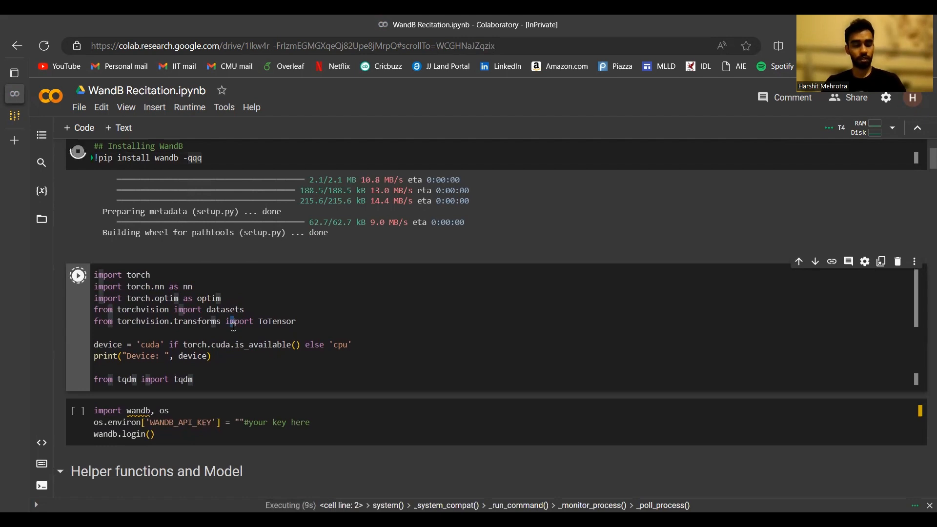
- Scroll to the wandb login cell and highlight WANDB_API_KEY in its code
{"action": "scroll", "scroll_direction": "down", "scroll_amount": 3}
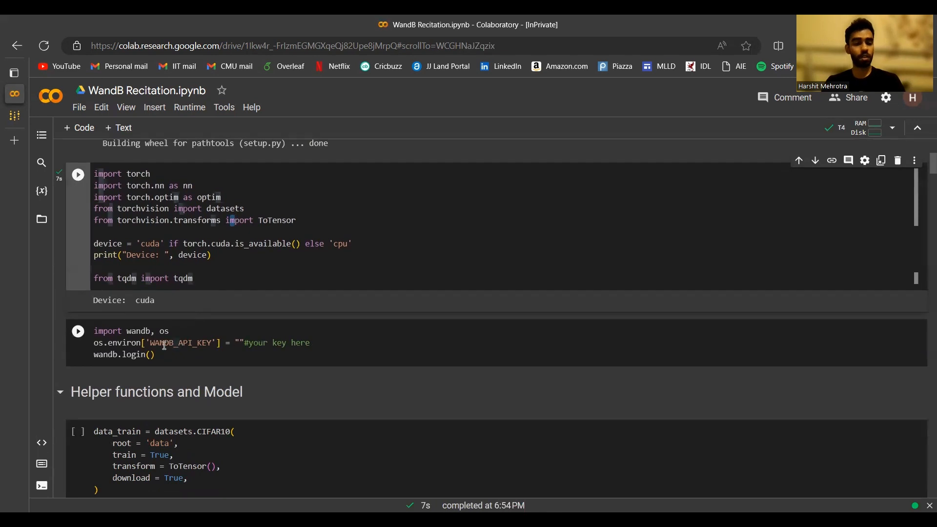
{"action": "left_click", "coordinate": [186, 343]}
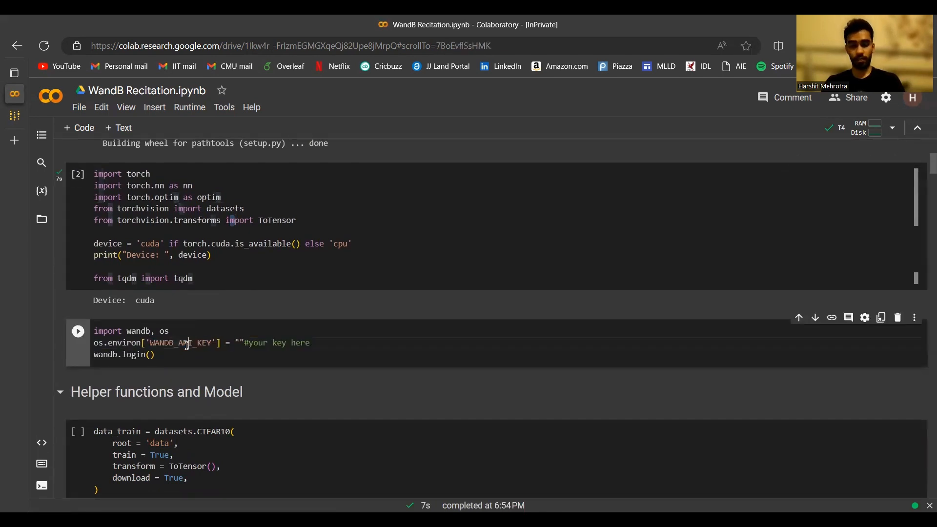
{"action": "double_click", "coordinate": [187, 342]}
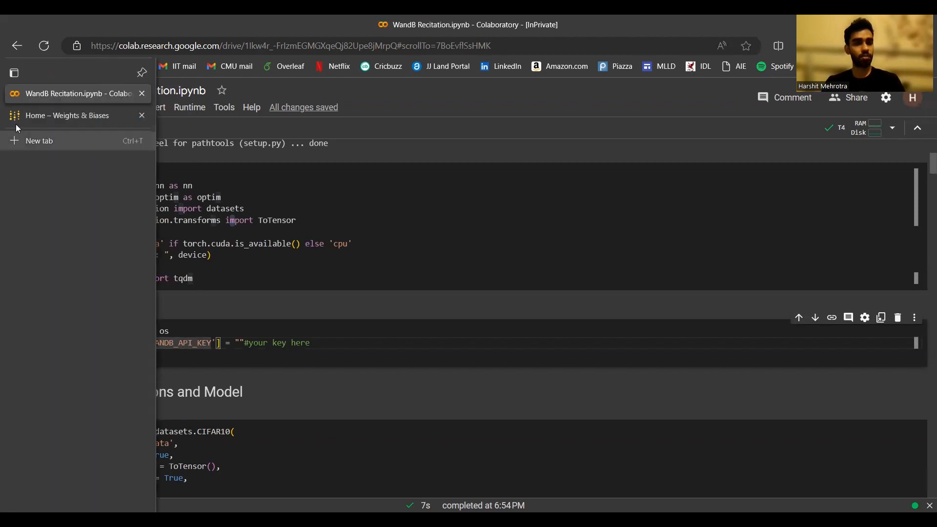
- Switch to the Weights & Biases home tab and begin a new project
{"action": "left_click", "coordinate": [68, 116]}
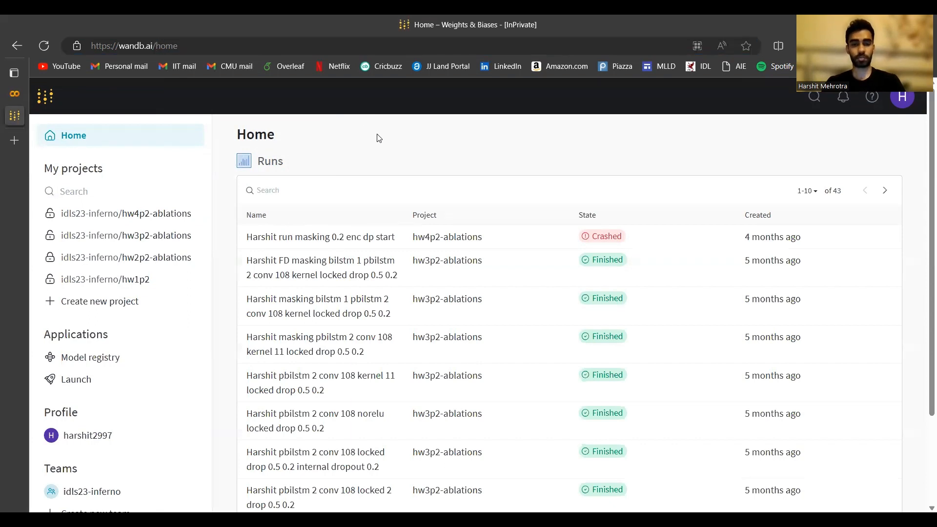
{"action": "mouse_move", "coordinate": [476, 181]}
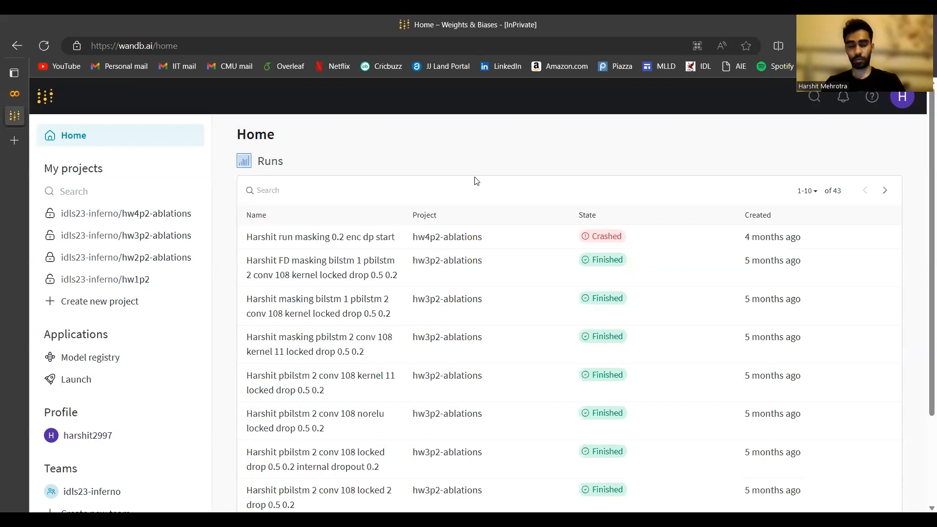
{"action": "mouse_move", "coordinate": [81, 300]}
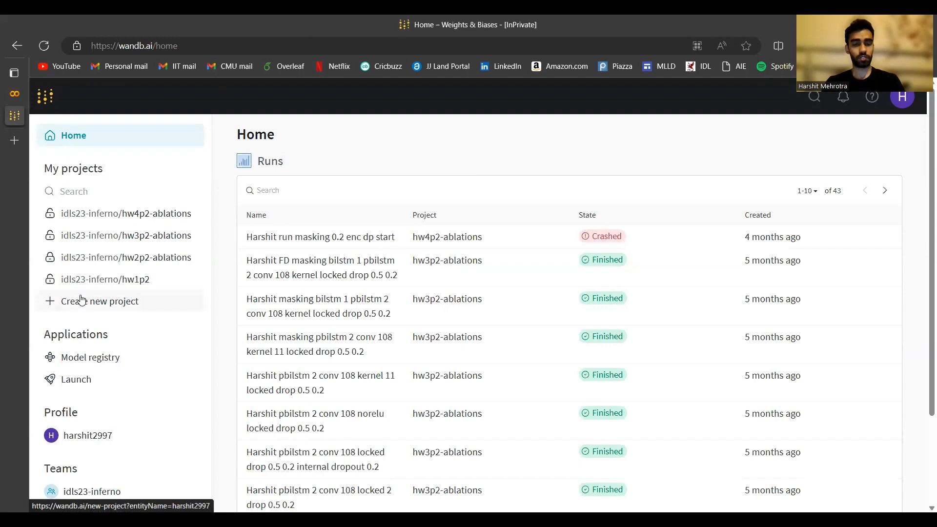
{"action": "left_click", "coordinate": [100, 301]}
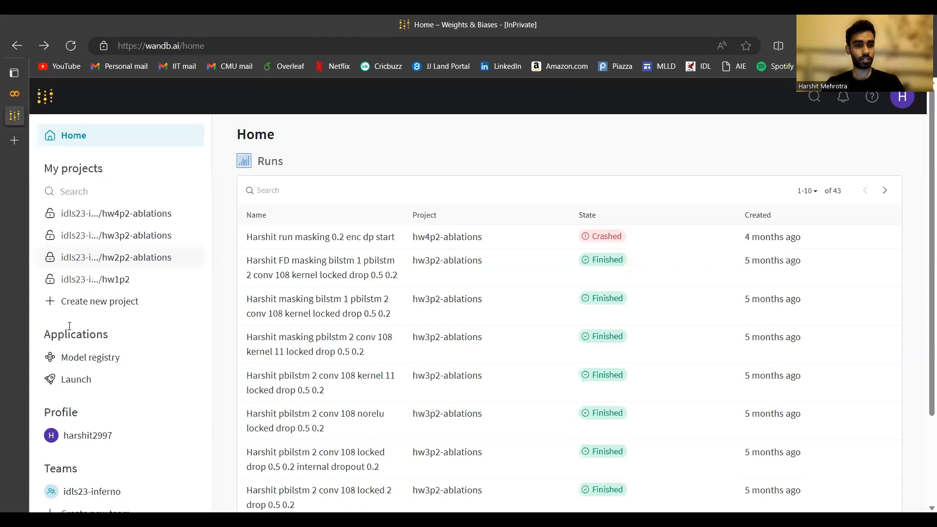
- Create project 'wand-quickstart' with the personal account as owner
{"action": "left_click", "coordinate": [100, 301]}
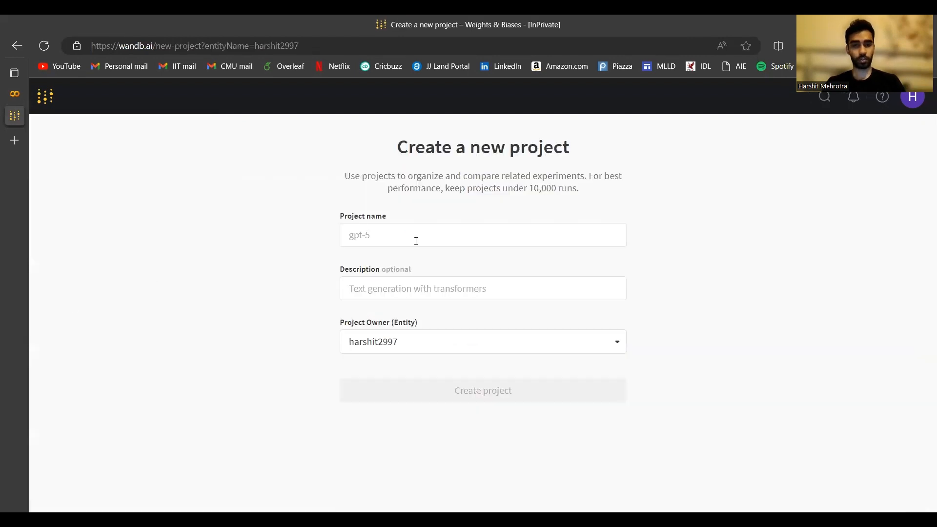
{"action": "type", "text": "wand"}
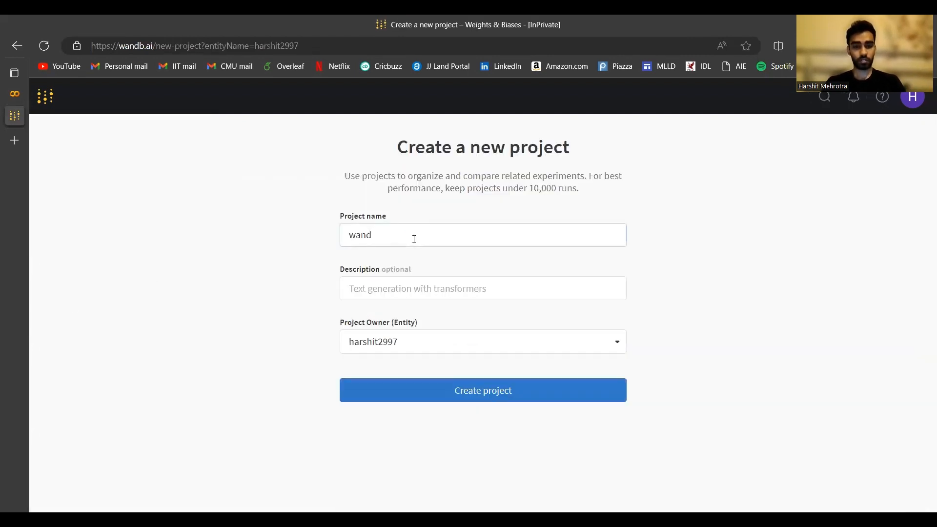
{"action": "type", "text": "-quickstart"}
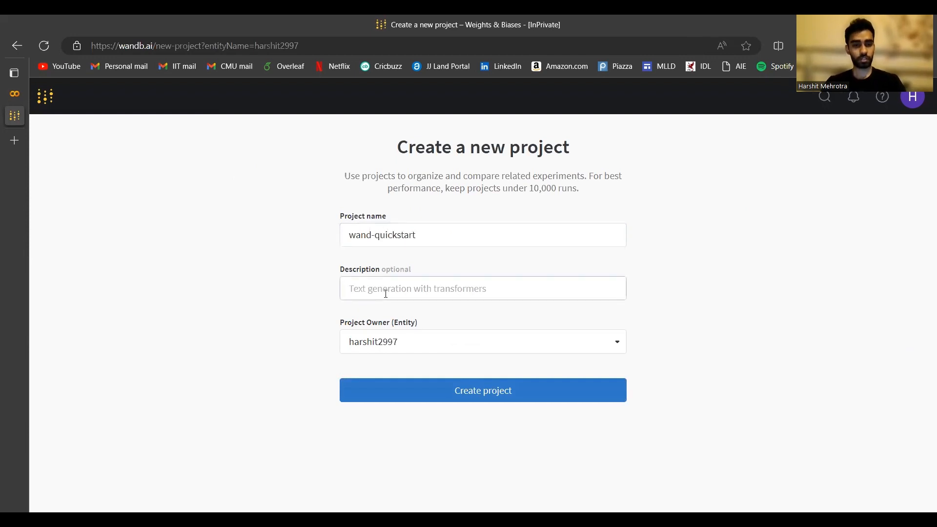
{"action": "mouse_move", "coordinate": [422, 353]}
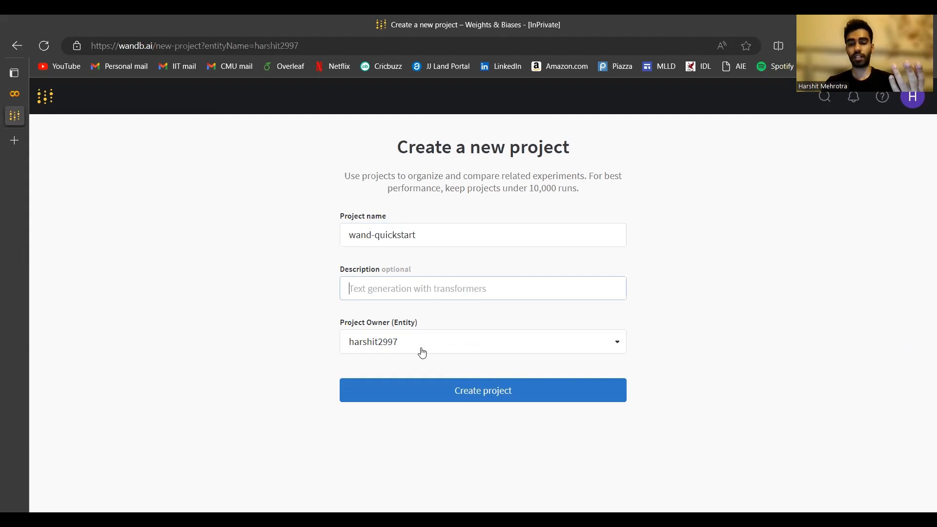
{"action": "left_click", "coordinate": [483, 341]}
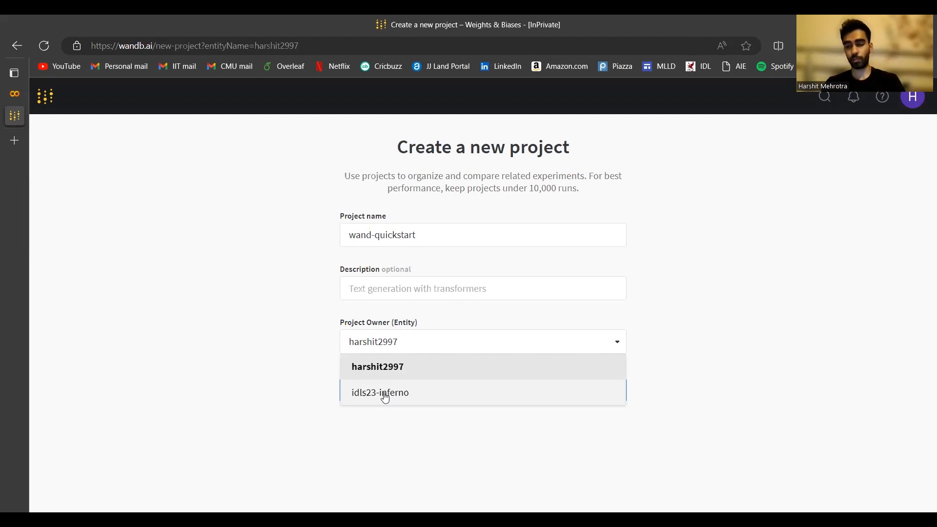
{"action": "left_click", "coordinate": [377, 367]}
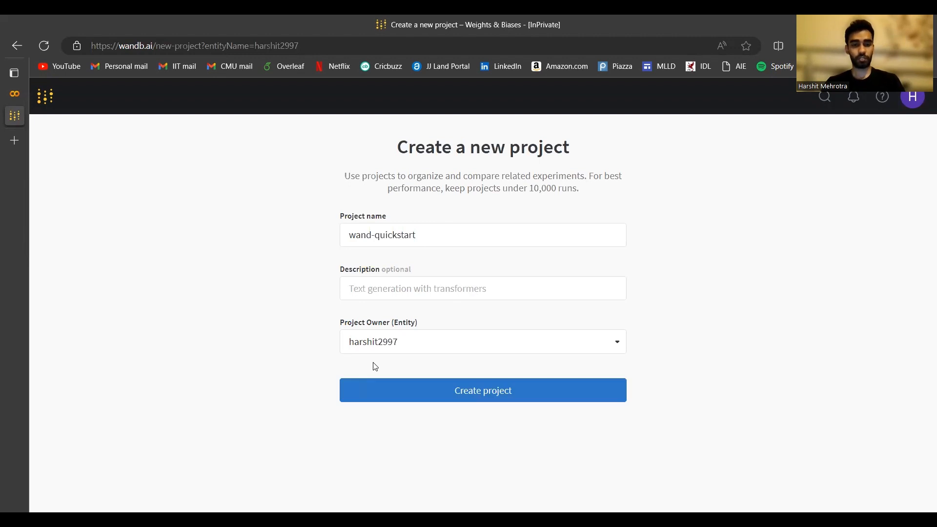
{"action": "left_click", "coordinate": [483, 391]}
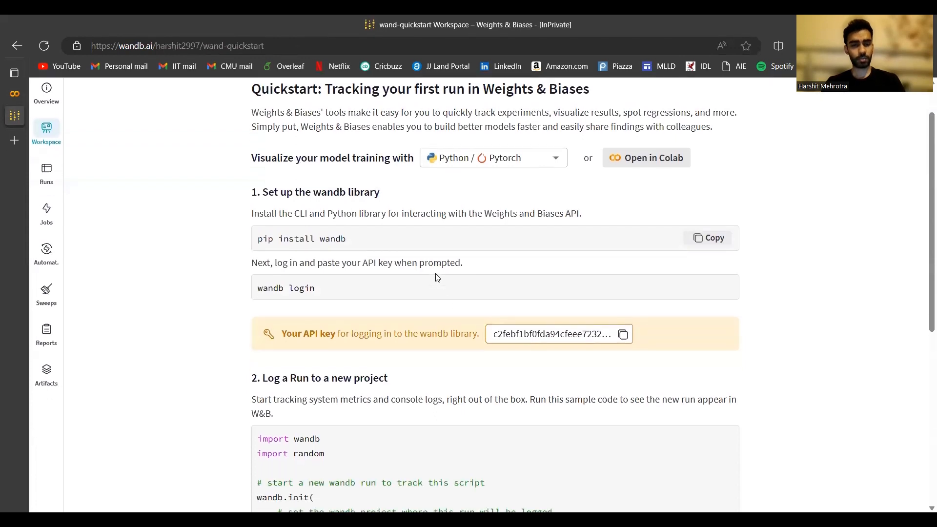
- Copy the API key, check User settings, then return to the Colab notebook
{"action": "scroll", "scroll_direction": "down", "scroll_amount": 3}
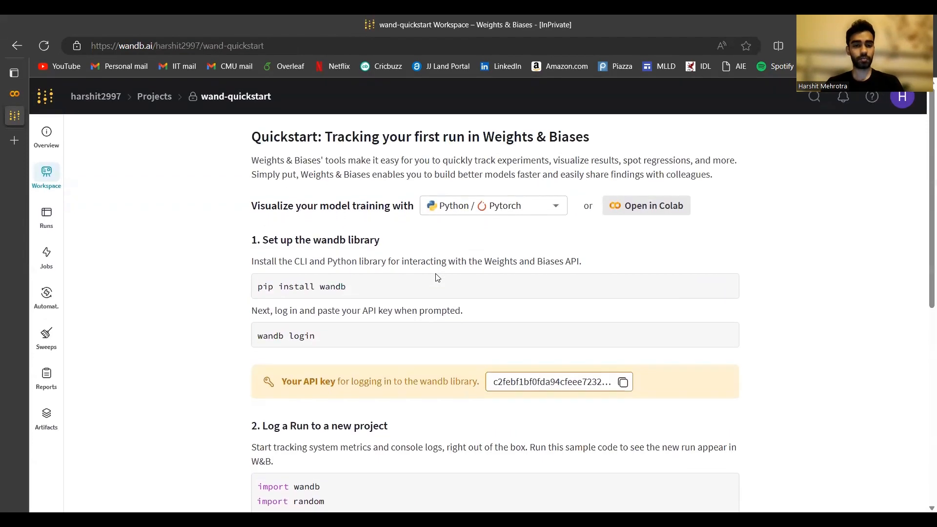
{"action": "mouse_move", "coordinate": [526, 371]}
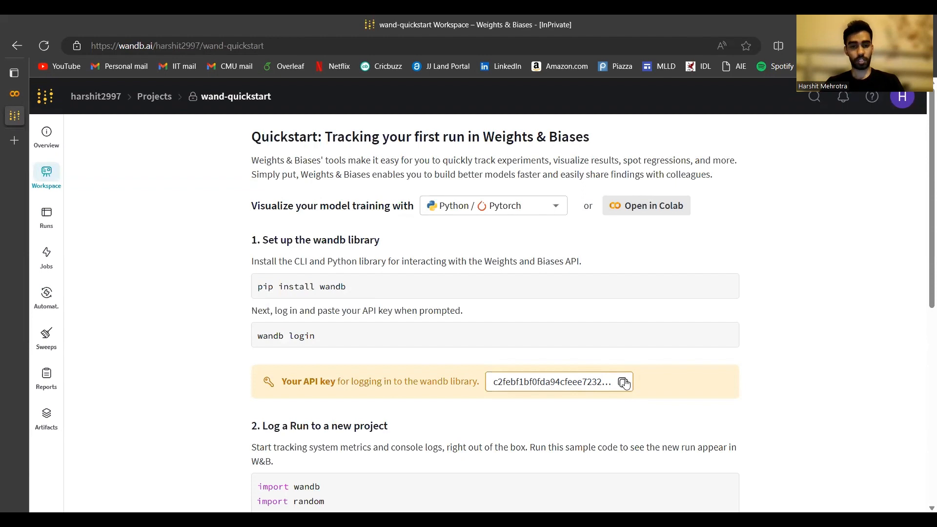
{"action": "left_click", "coordinate": [624, 382]}
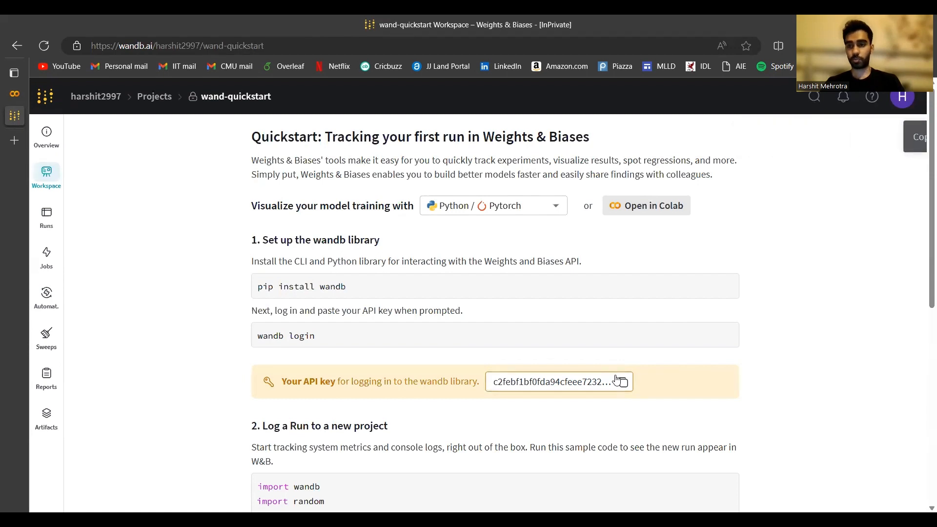
{"action": "mouse_move", "coordinate": [905, 101]}
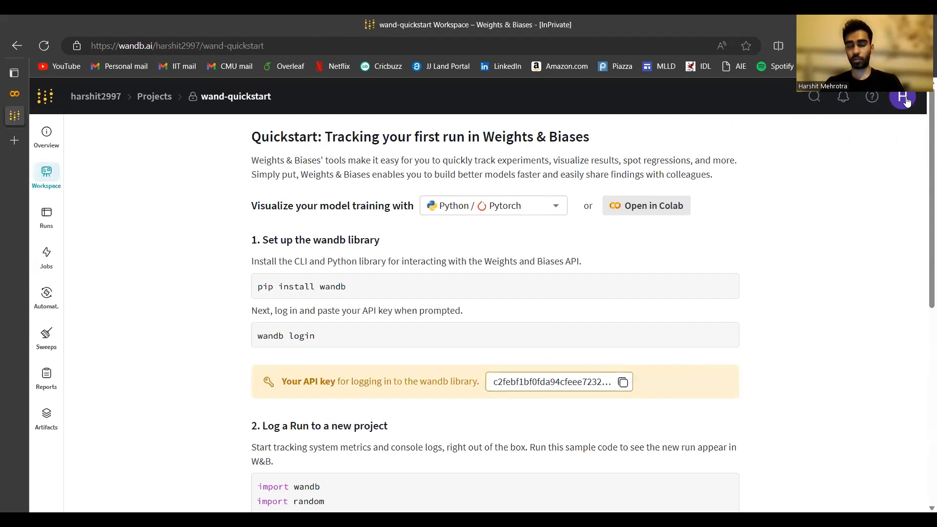
{"action": "left_click", "coordinate": [903, 96]}
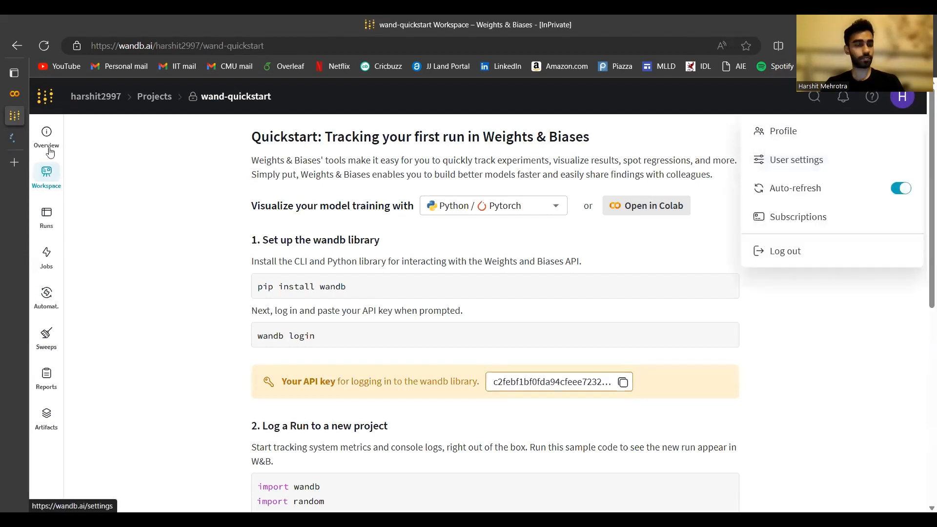
{"action": "left_click", "coordinate": [796, 160]}
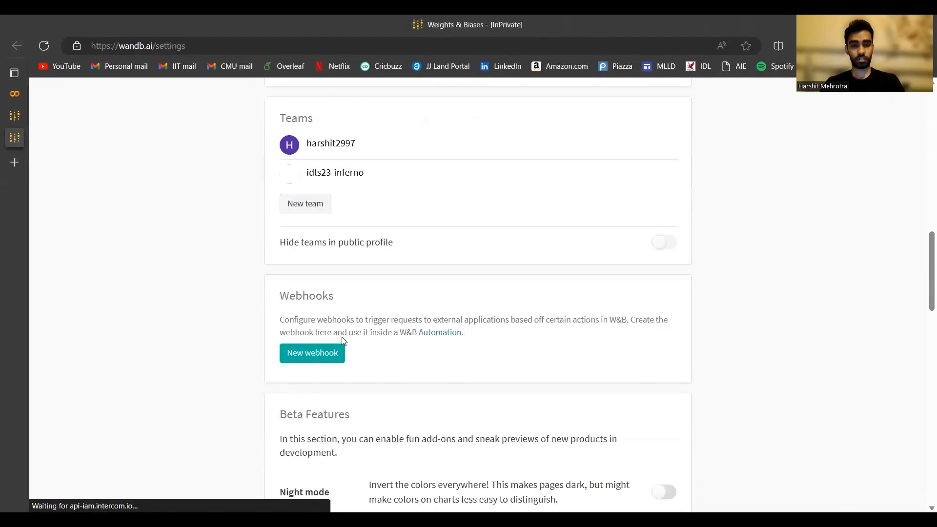
{"action": "scroll", "scroll_direction": "down", "scroll_amount": 3}
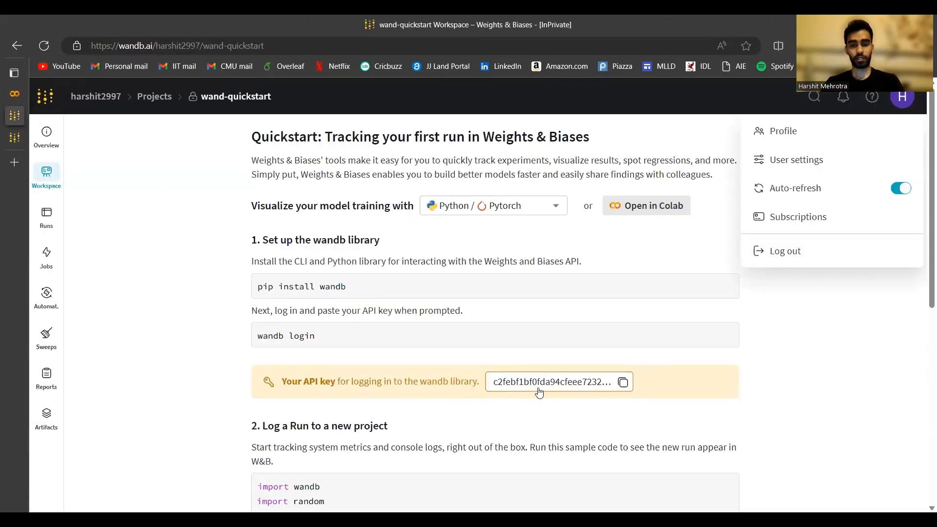
{"action": "mouse_move", "coordinate": [2, 111]}
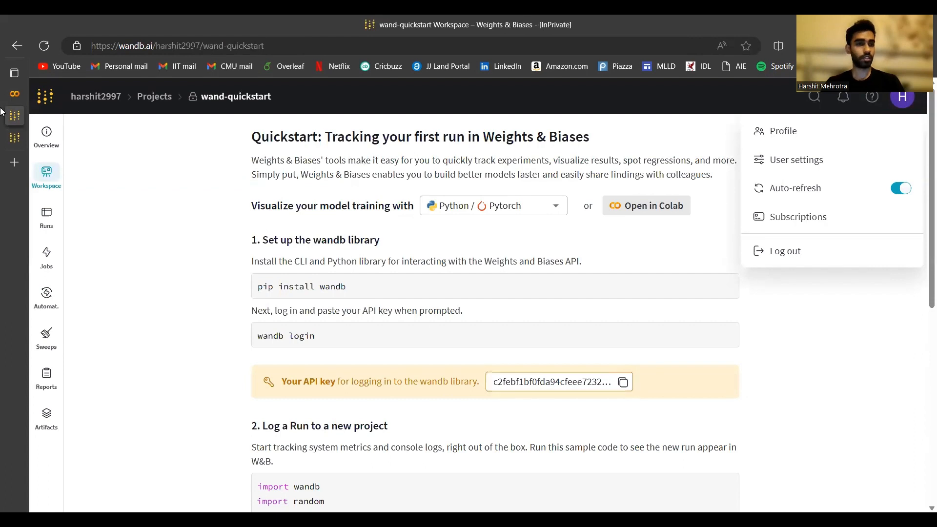
{"action": "left_click", "coordinate": [797, 160]}
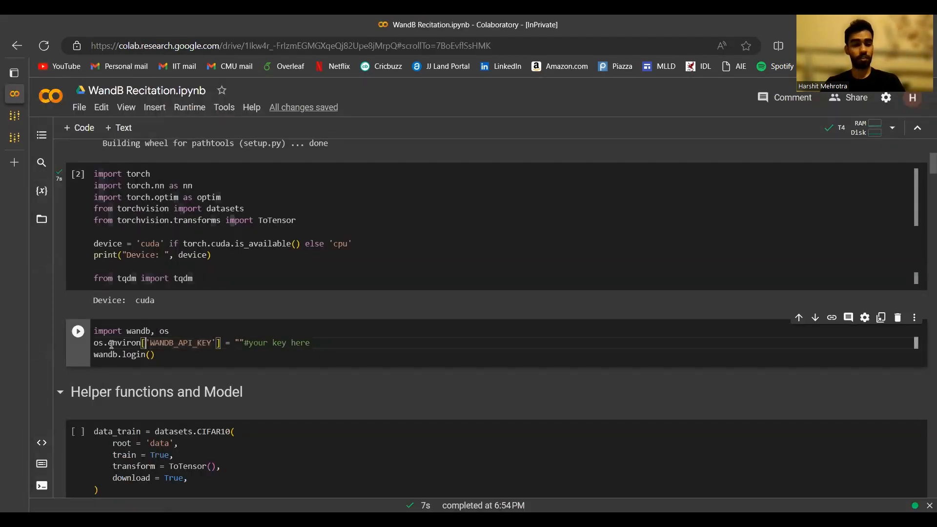
- Paste the API key into the login cell and run it, confirming the login
{"action": "double_click", "coordinate": [181, 343]}
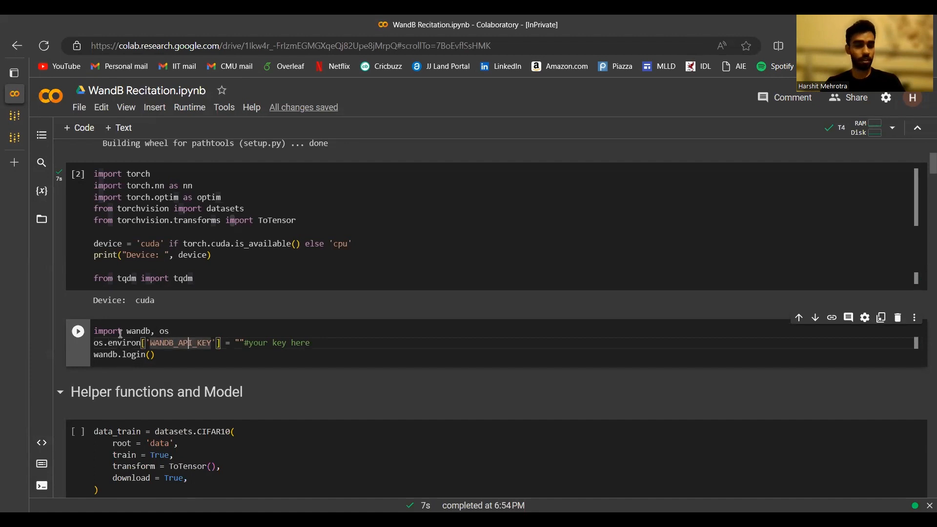
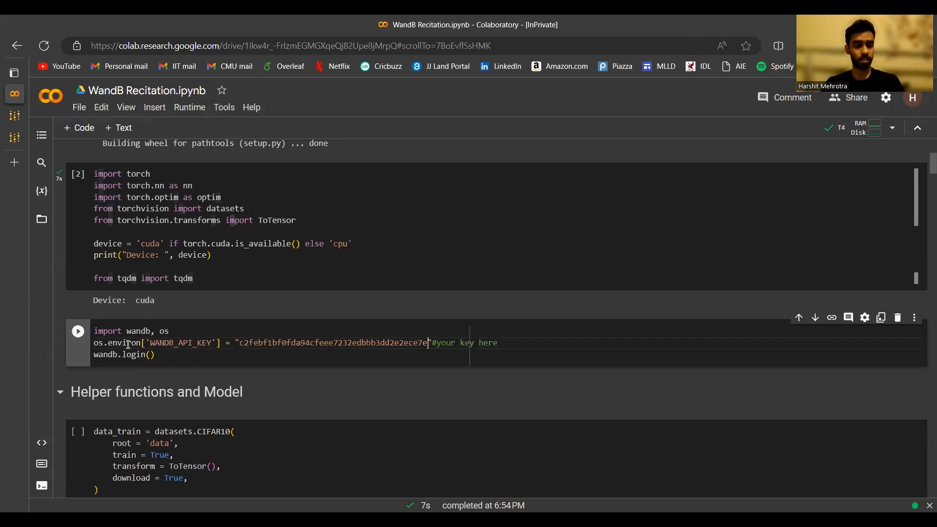
{"action": "double_click", "coordinate": [106, 354]}
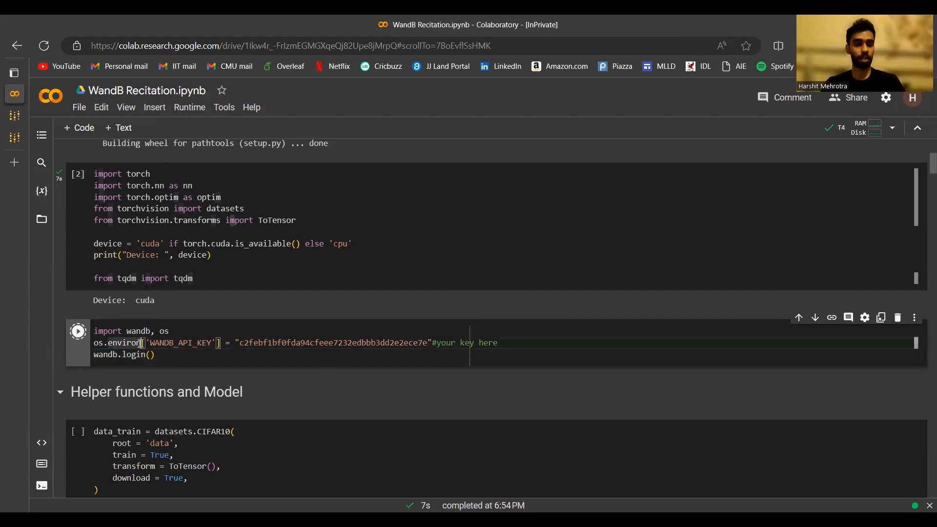
{"action": "left_click", "coordinate": [78, 331]}
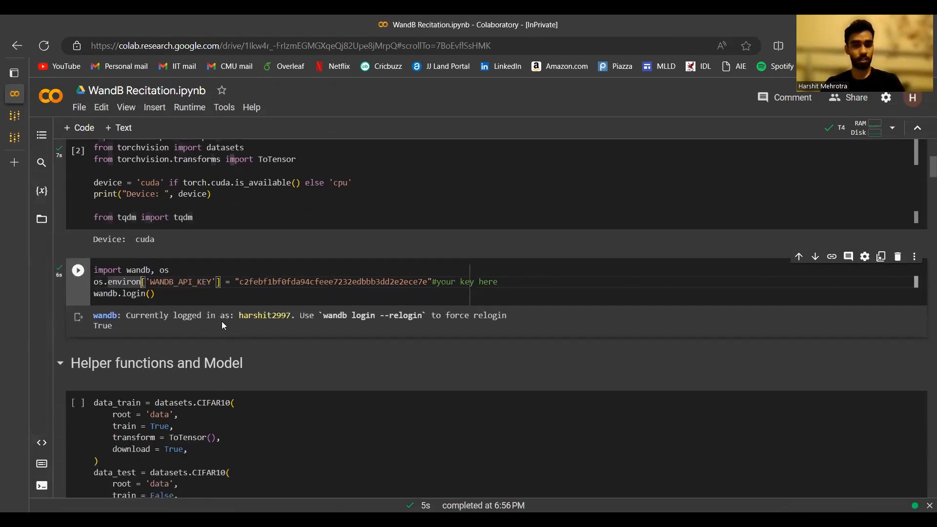
{"action": "double_click", "coordinate": [264, 315]}
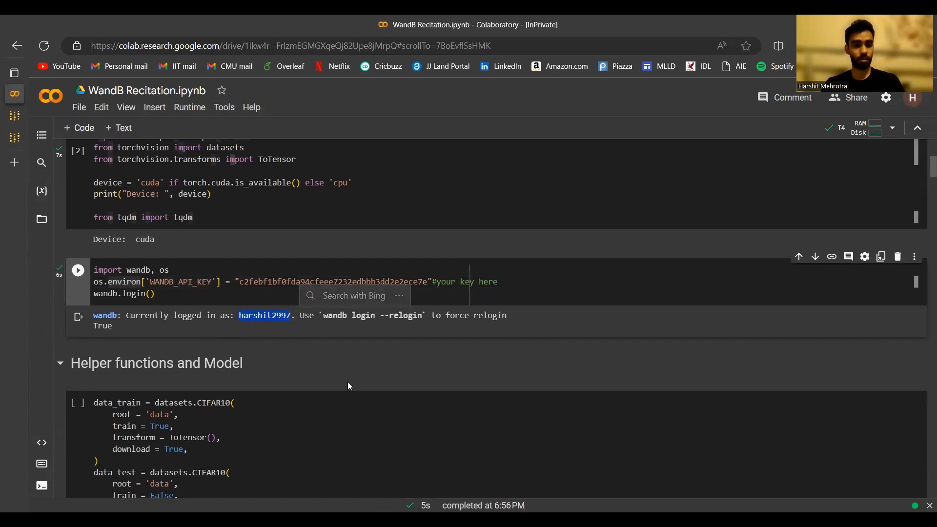
{"action": "left_click", "coordinate": [221, 437]}
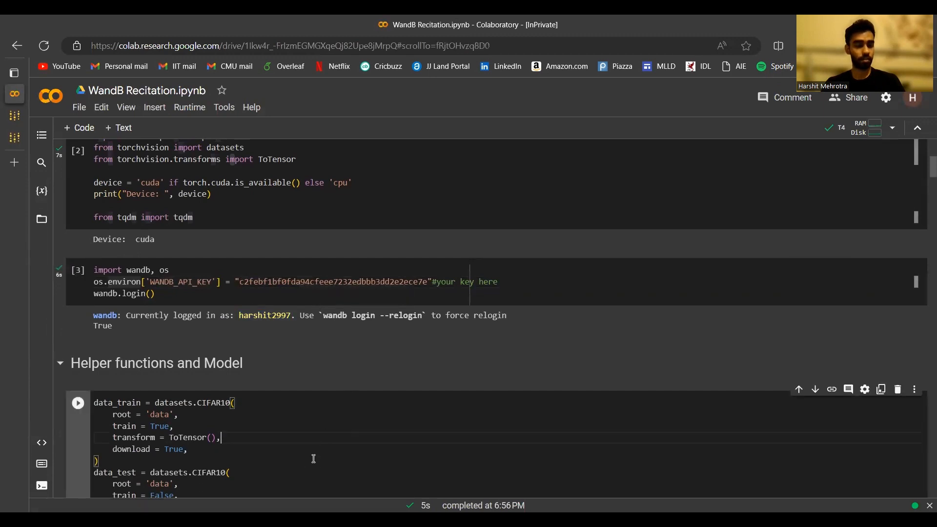
- Run the CIFAR-10 download and network model cells, continuing down to Simple Usage
{"action": "scroll", "scroll_direction": "down", "scroll_amount": 3}
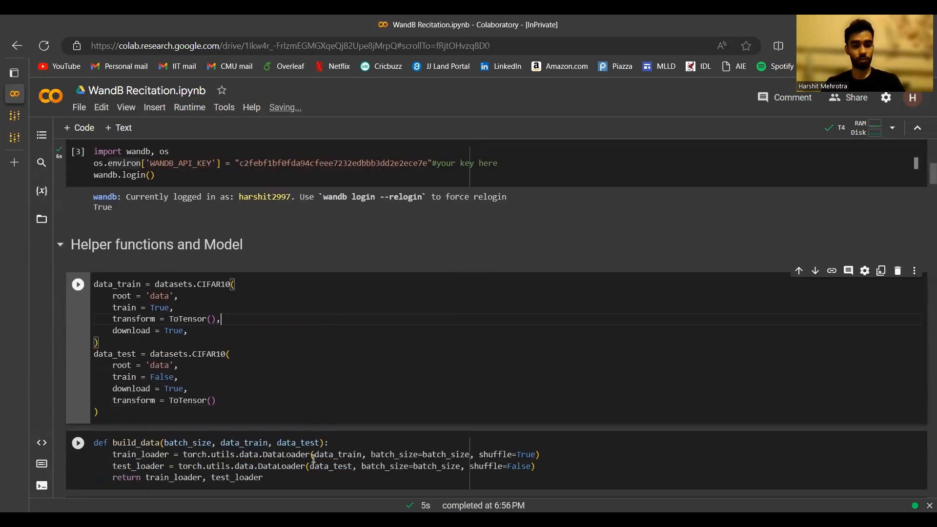
{"action": "left_click", "coordinate": [78, 284]}
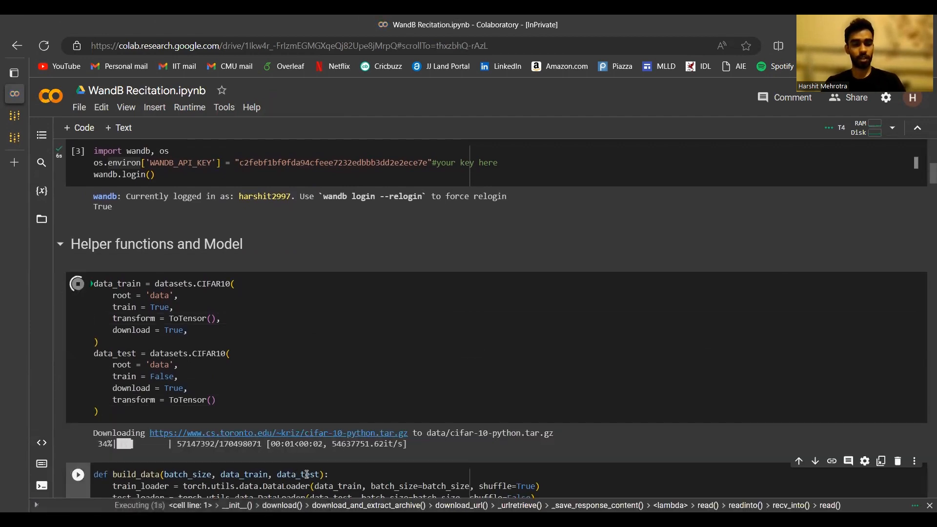
{"action": "scroll", "scroll_direction": "down", "scroll_amount": 3}
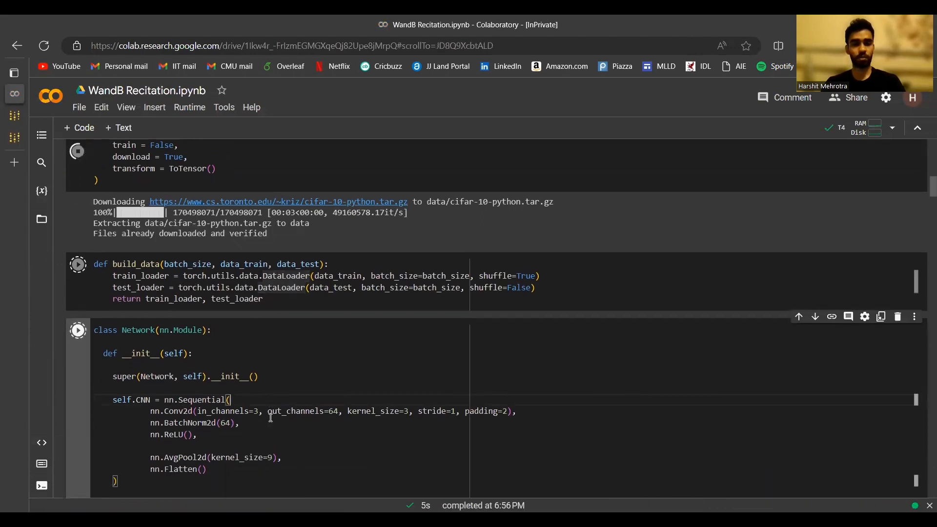
{"action": "left_click", "coordinate": [78, 330]}
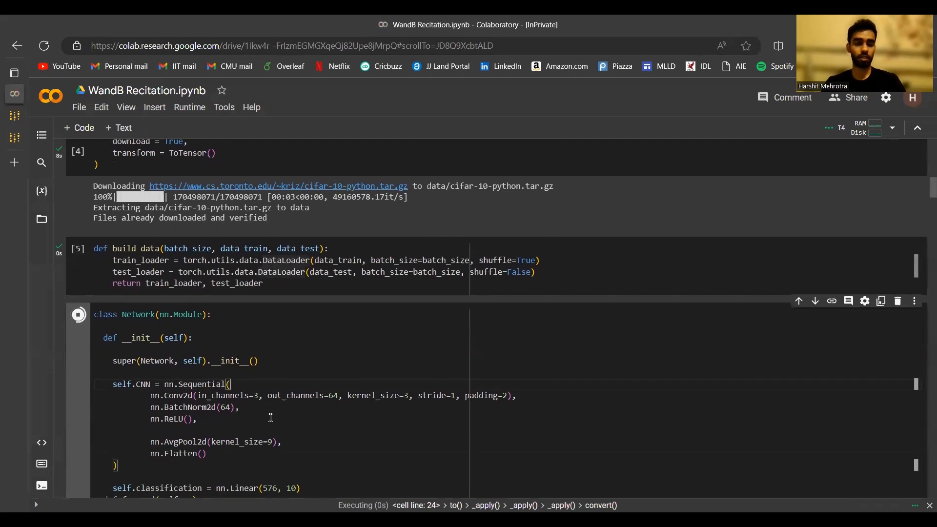
{"action": "scroll", "scroll_direction": "down", "scroll_amount": 3}
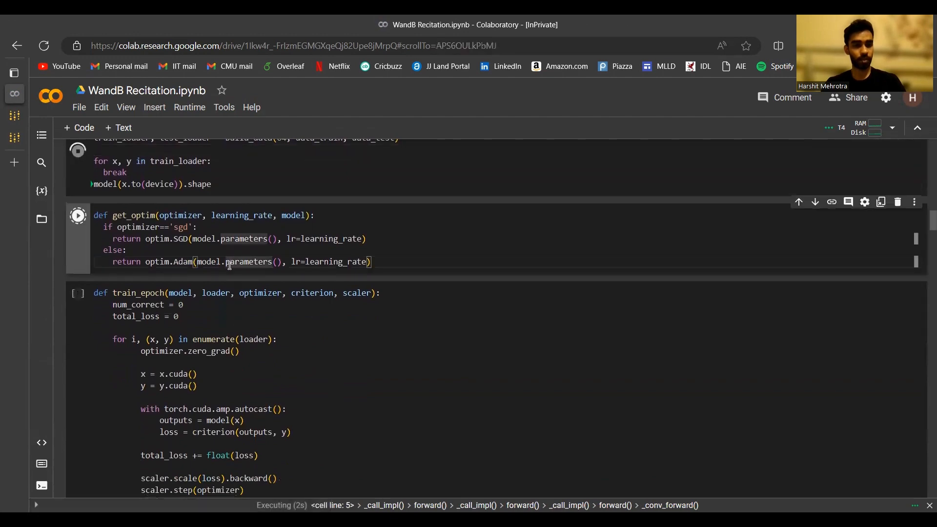
{"action": "scroll", "scroll_direction": "down", "scroll_amount": 3}
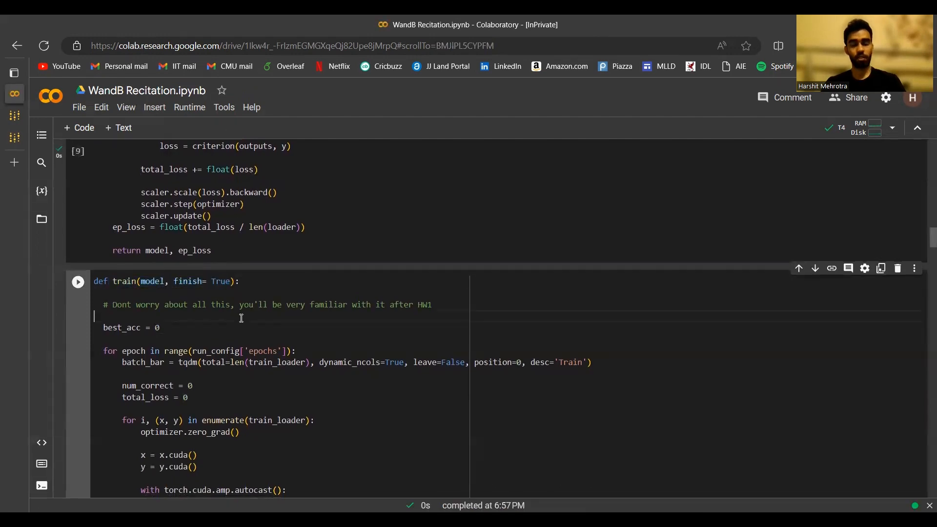
{"action": "scroll", "scroll_direction": "down", "scroll_amount": 3}
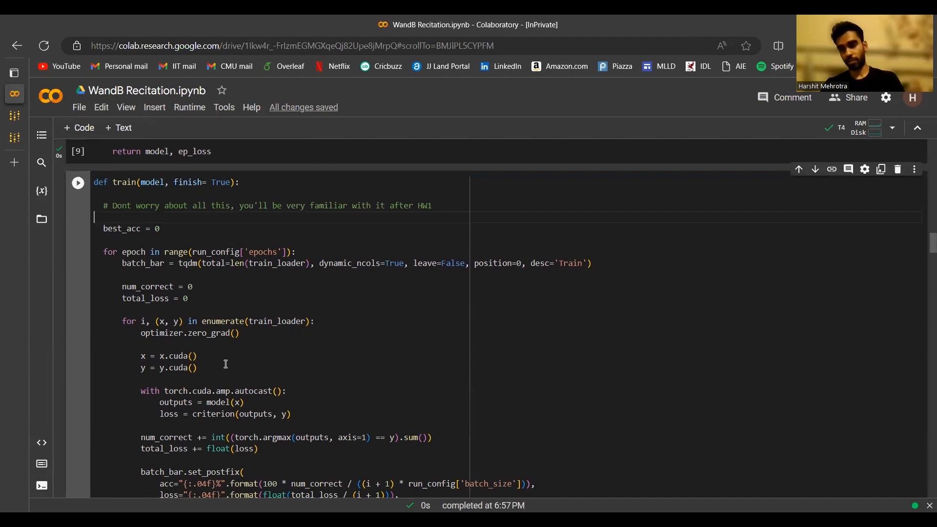
{"action": "mouse_move", "coordinate": [238, 403]}
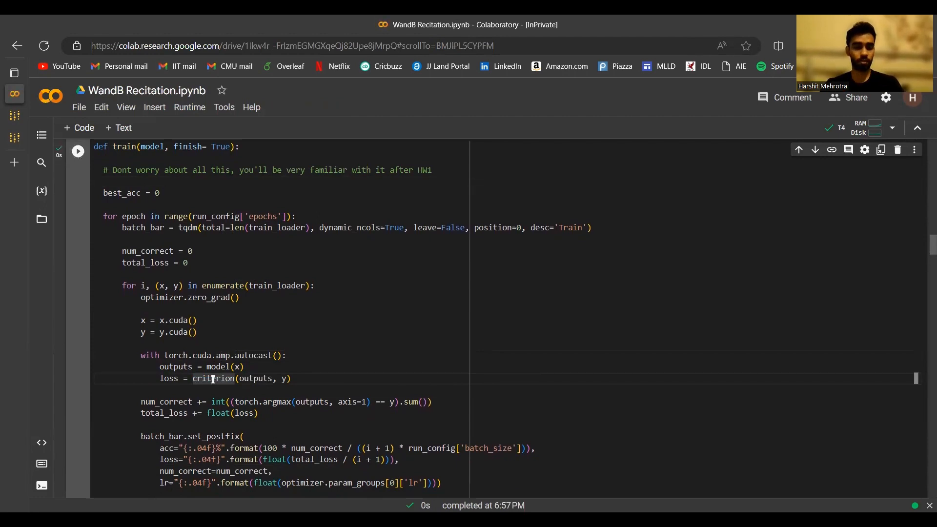
{"action": "scroll", "scroll_direction": "down", "scroll_amount": 3}
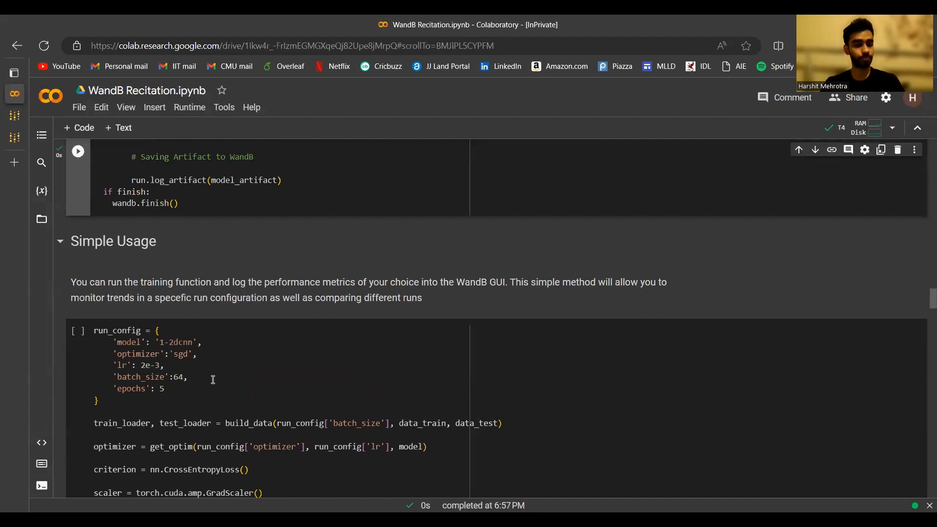
{"action": "scroll", "scroll_direction": "down", "scroll_amount": 3}
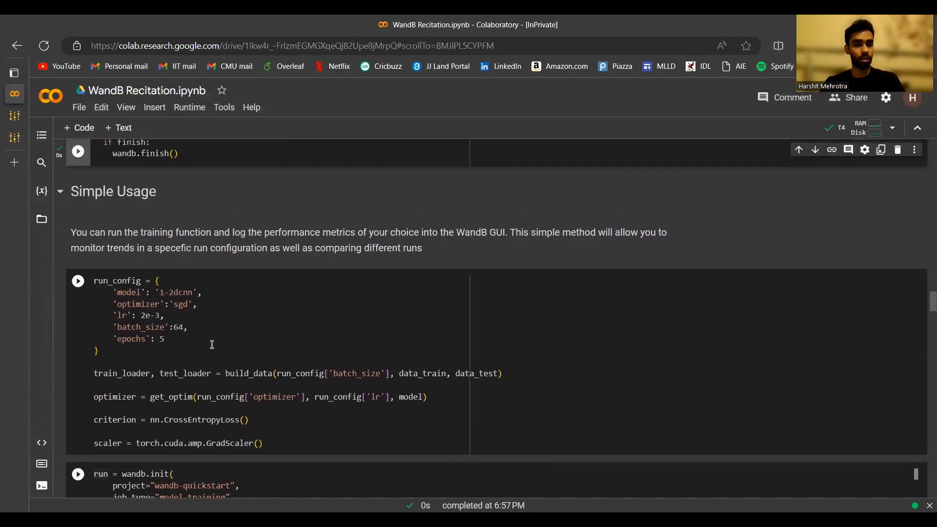
- Review the run_config dictionary and execute the Simple Usage setup cell
{"action": "left_click", "coordinate": [212, 345]}
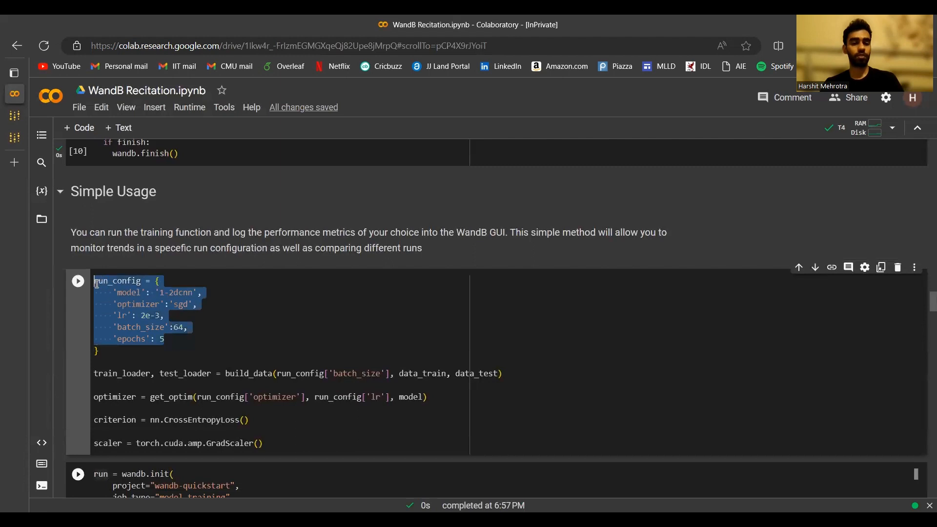
{"action": "left_click", "coordinate": [113, 287]}
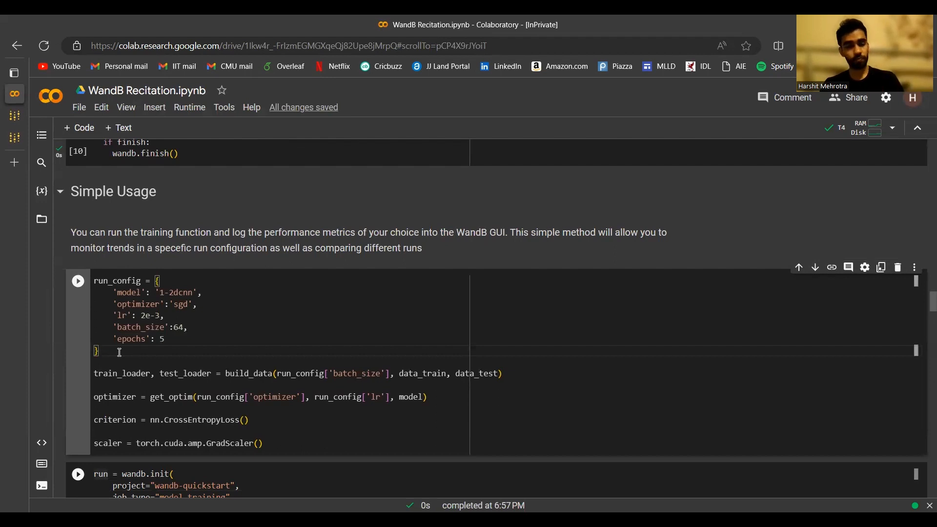
{"action": "left_click", "coordinate": [78, 281]}
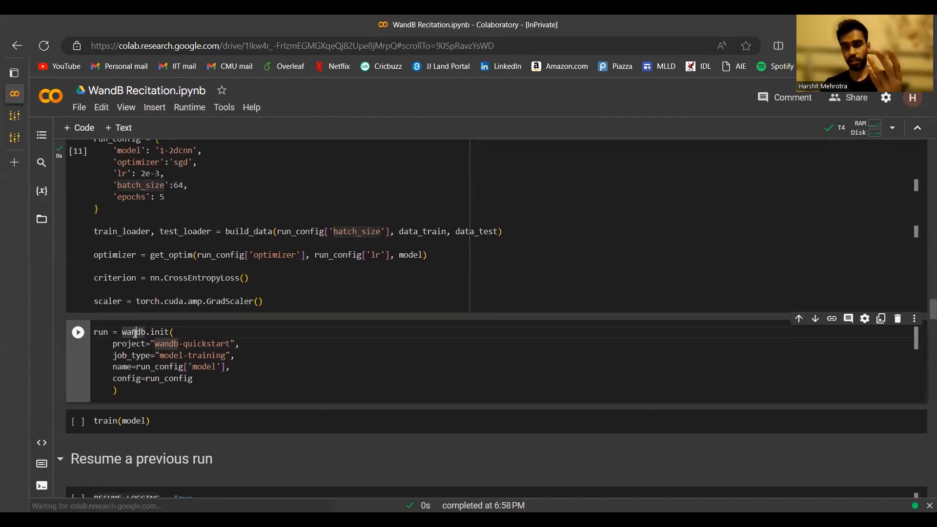
- Run wandb.init to start run 1-2dcnn and follow its 'View run at' link
{"action": "double_click", "coordinate": [136, 332]}
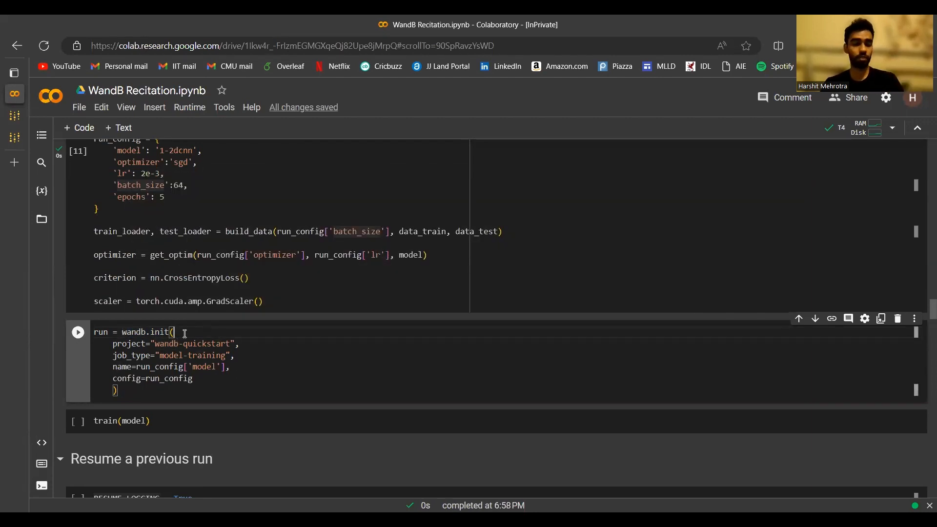
{"action": "mouse_move", "coordinate": [144, 352]}
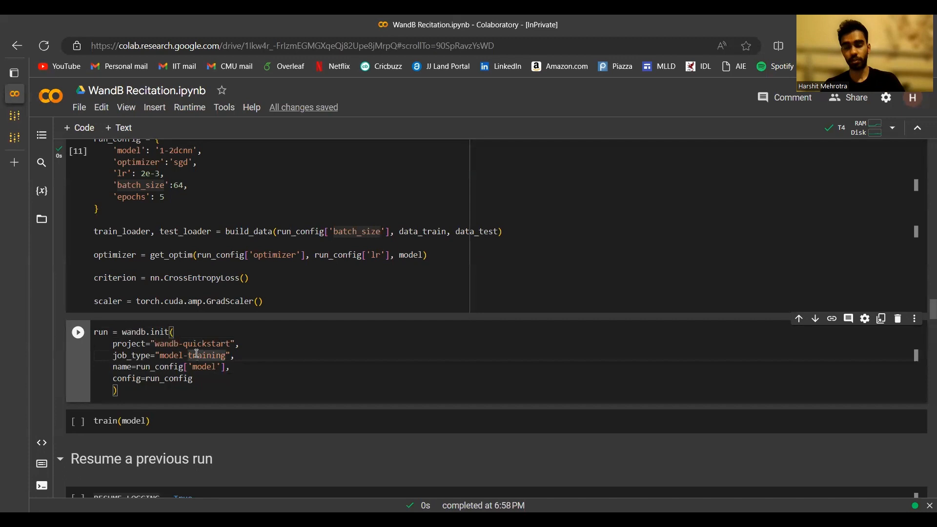
{"action": "double_click", "coordinate": [170, 378]}
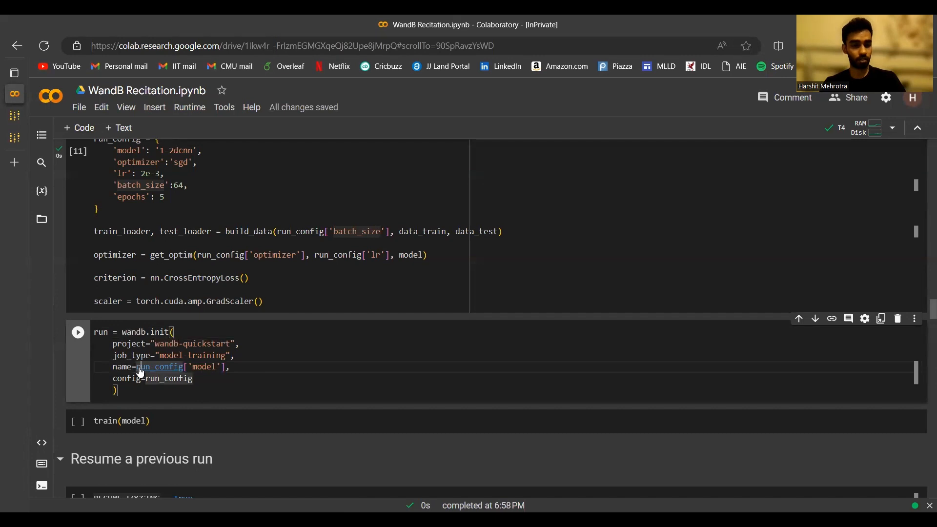
{"action": "left_click", "coordinate": [78, 332]}
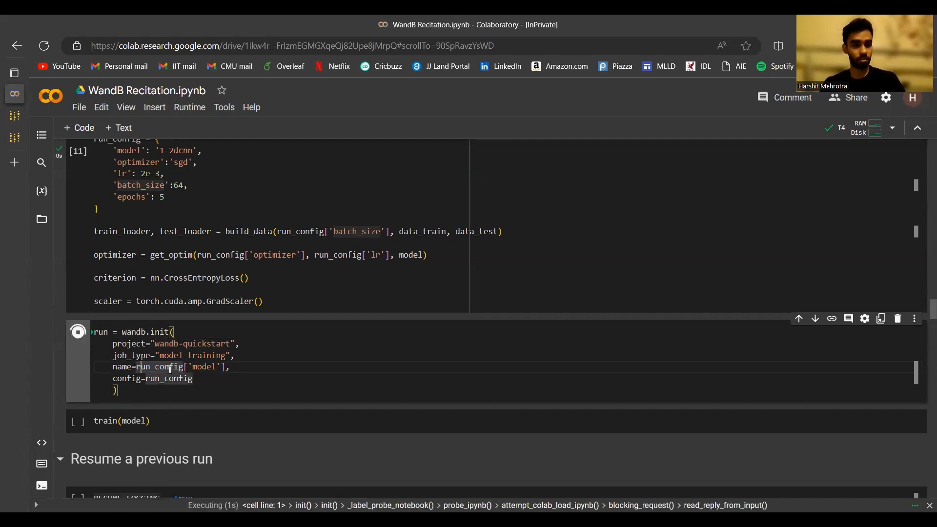
{"action": "left_click", "coordinate": [77, 332]}
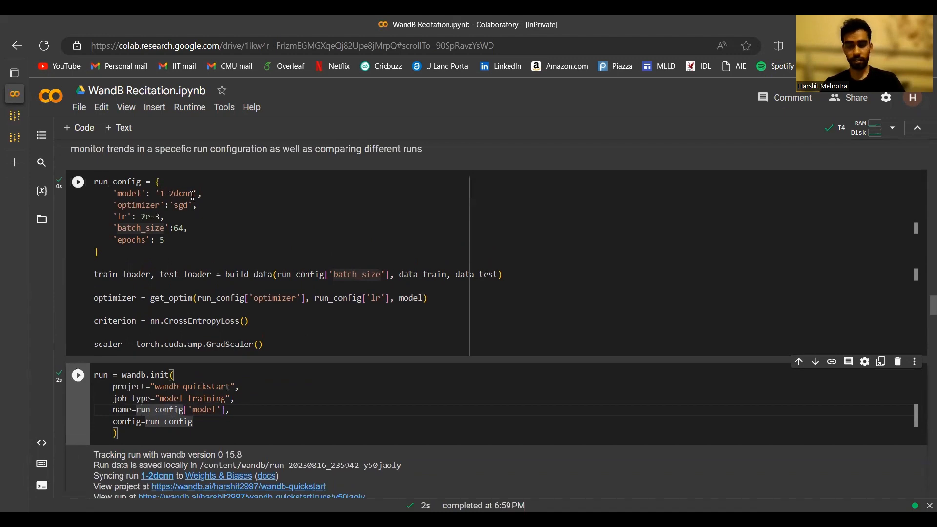
{"action": "scroll", "scroll_direction": "down", "scroll_amount": 3}
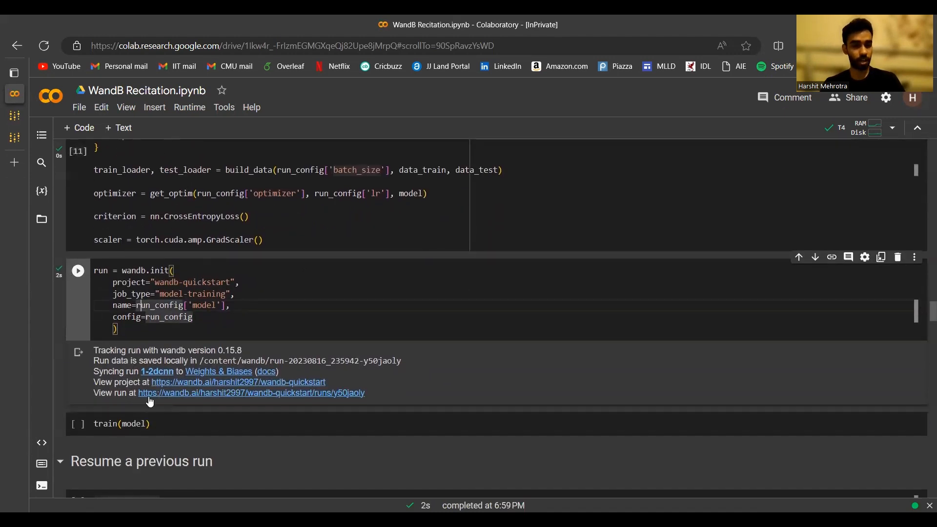
{"action": "left_click", "coordinate": [251, 393]}
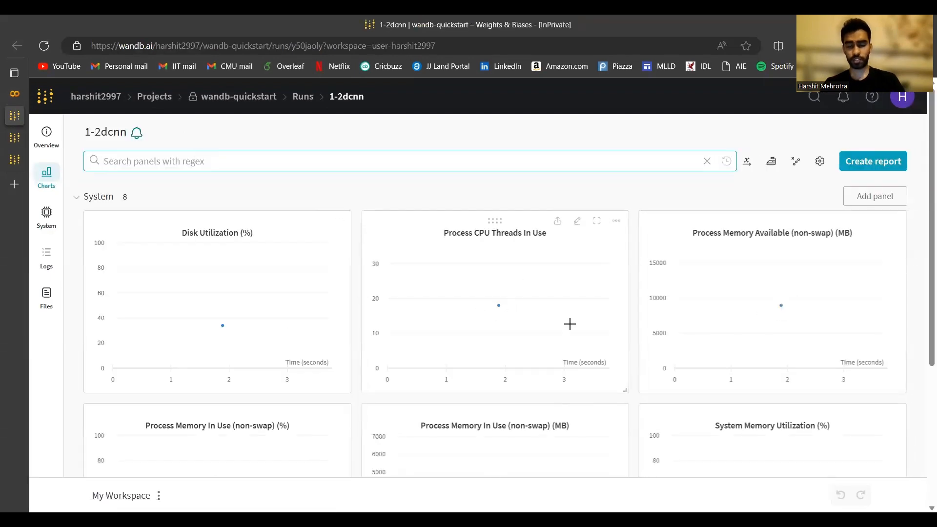
{"action": "mouse_move", "coordinate": [369, 406]}
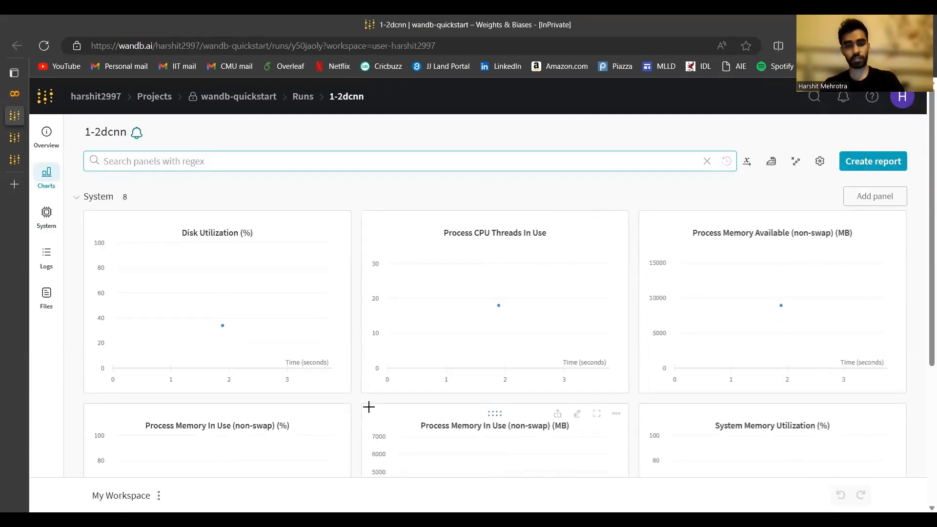
- Scroll through the 1-2dcnn run's system charts
{"action": "scroll", "scroll_direction": "down", "scroll_amount": 3}
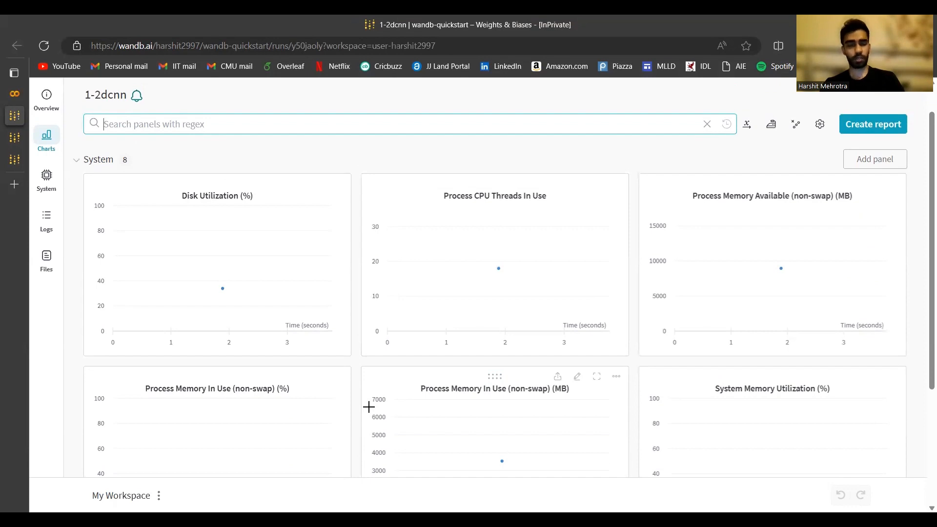
{"action": "mouse_move", "coordinate": [414, 326]}
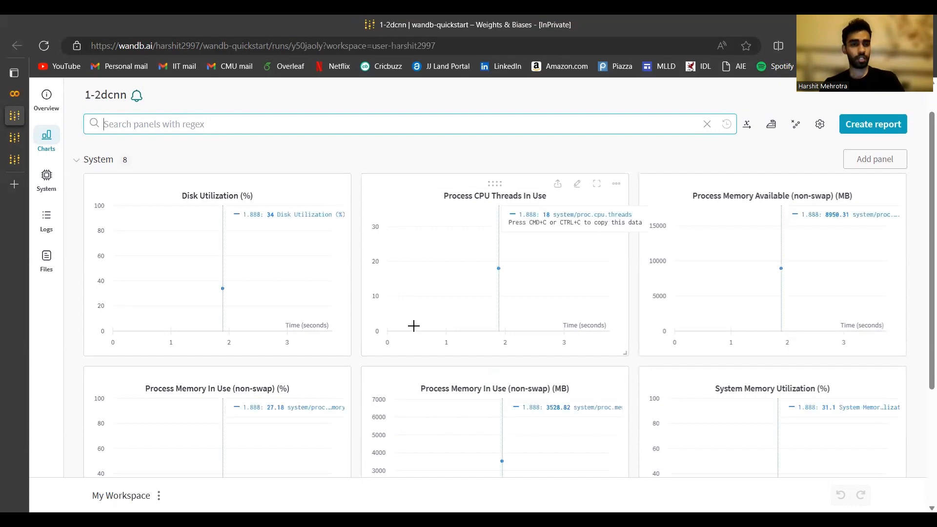
{"action": "mouse_move", "coordinate": [4, 128]}
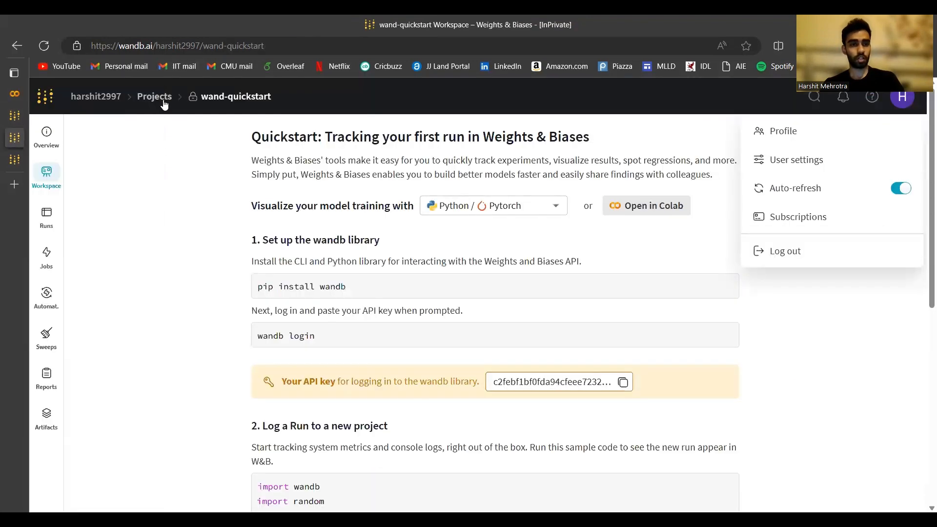
- Go to Projects and open wandb-quickstart's runs table
{"action": "left_click", "coordinate": [155, 97]}
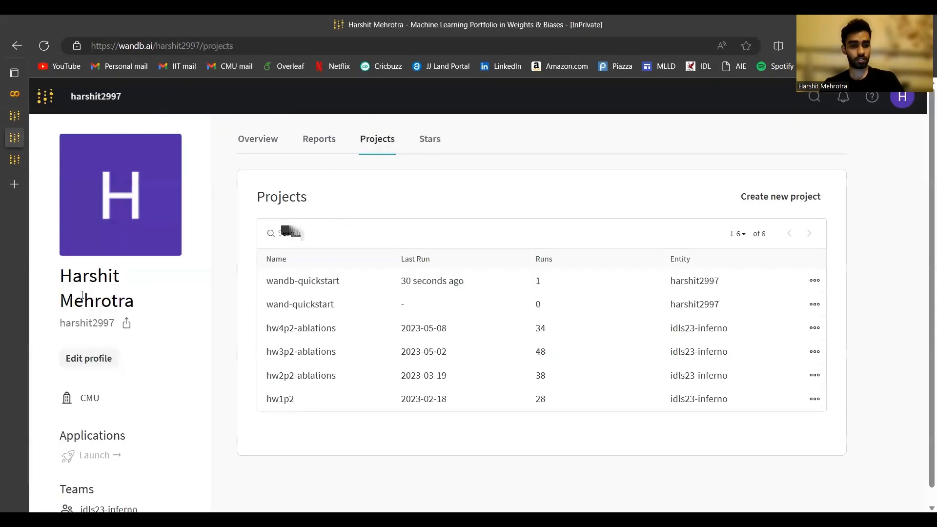
{"action": "mouse_move", "coordinate": [317, 291]}
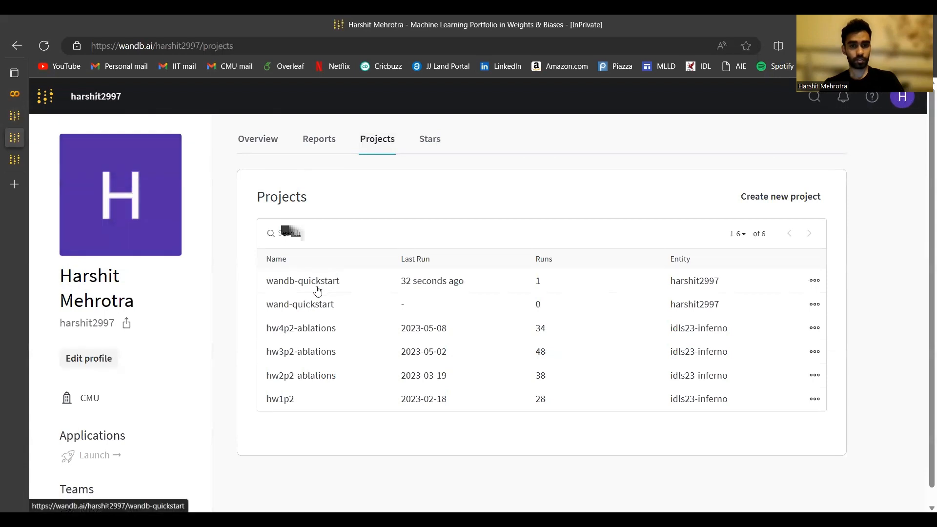
{"action": "left_click", "coordinate": [302, 281]}
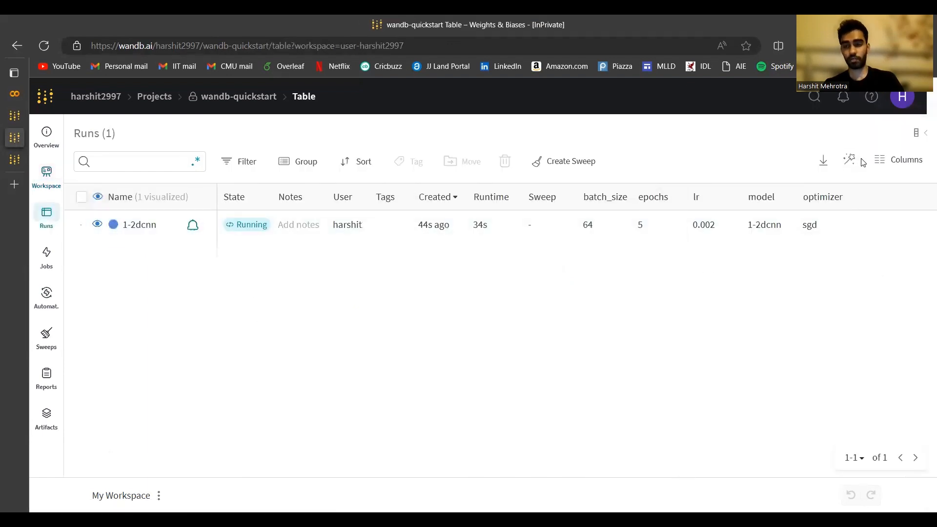
{"action": "mouse_move", "coordinate": [233, 230]}
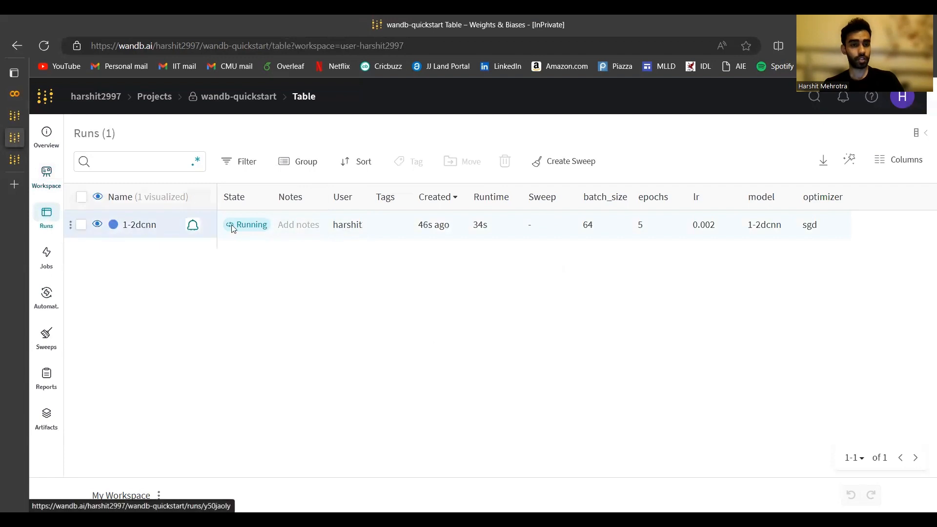
{"action": "mouse_move", "coordinate": [343, 410]}
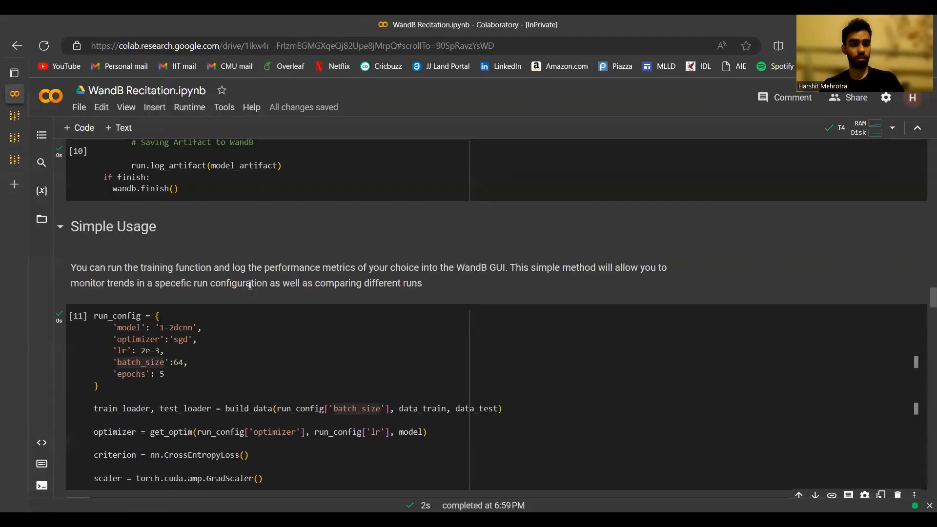
{"action": "left_click", "coordinate": [165, 351]}
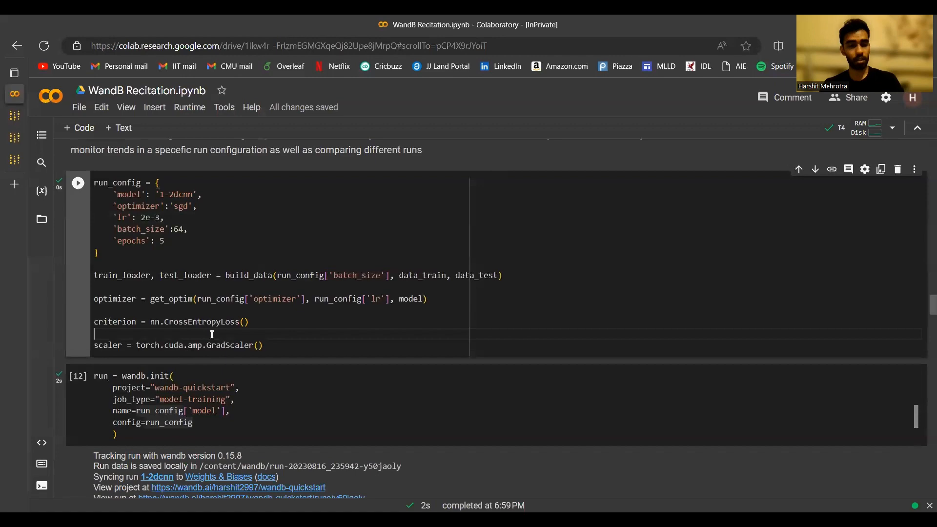
{"action": "scroll", "scroll_direction": "down", "scroll_amount": 3}
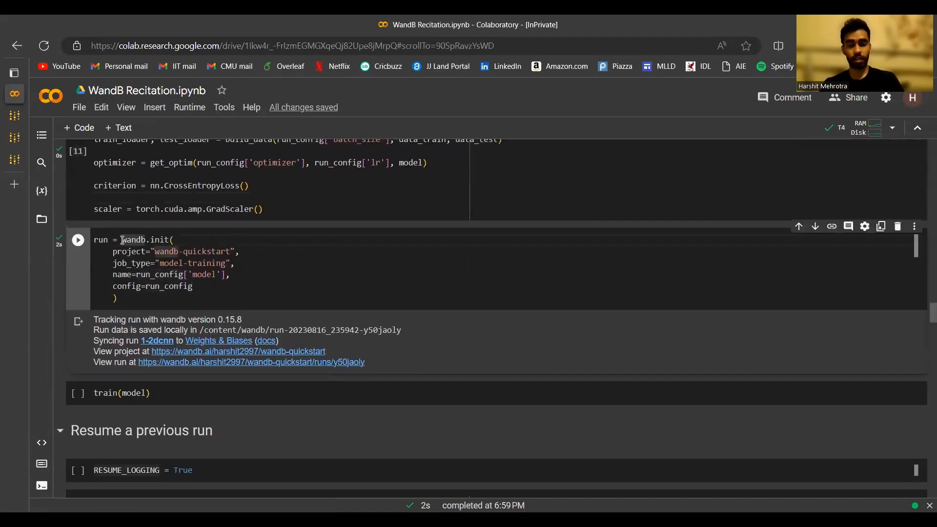
{"action": "double_click", "coordinate": [133, 239]}
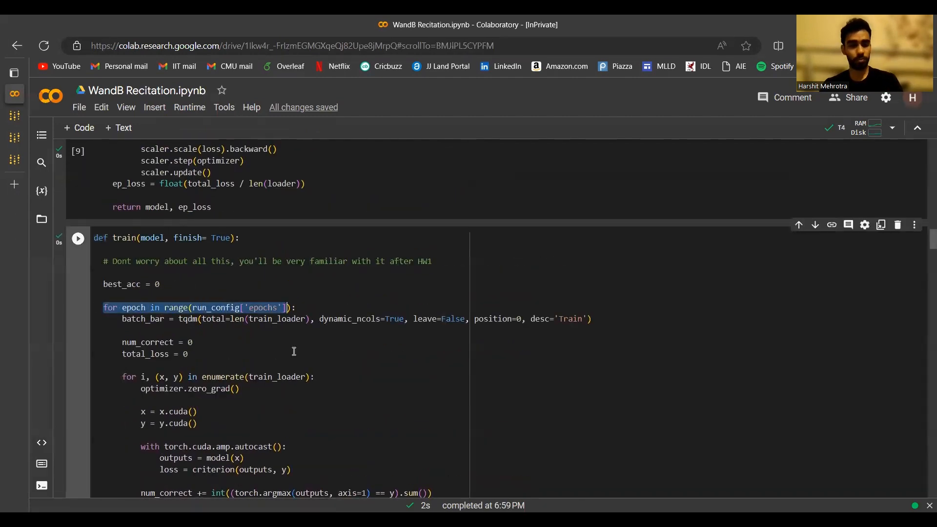
{"action": "scroll", "scroll_direction": "down", "scroll_amount": 3}
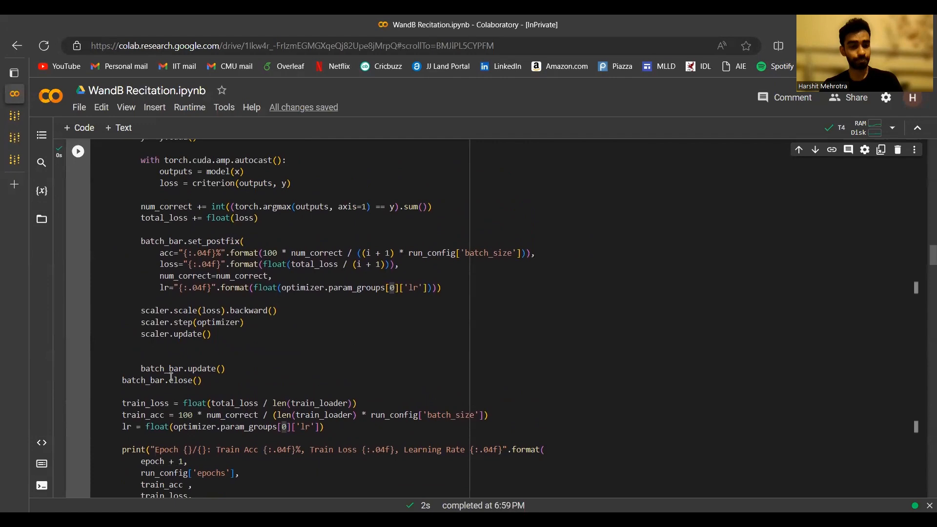
{"action": "scroll", "scroll_direction": "down", "scroll_amount": 3}
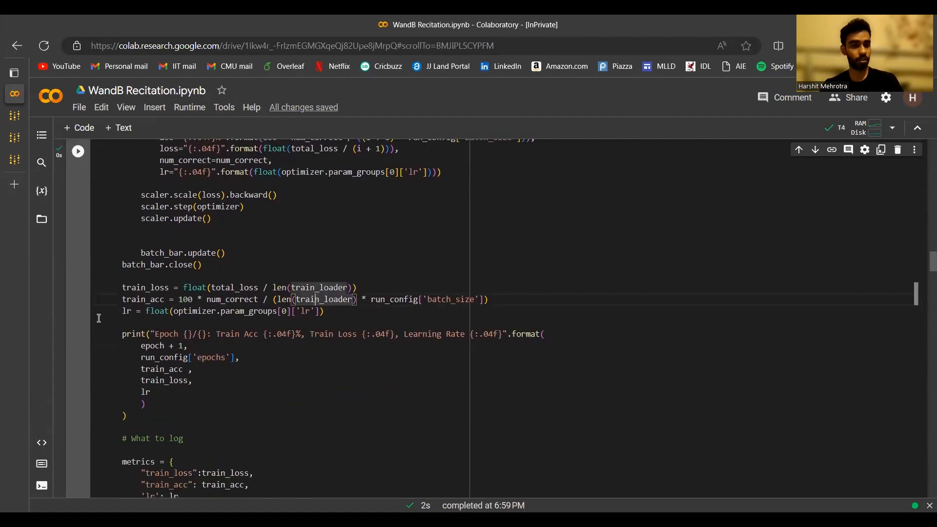
{"action": "double_click", "coordinate": [143, 299]}
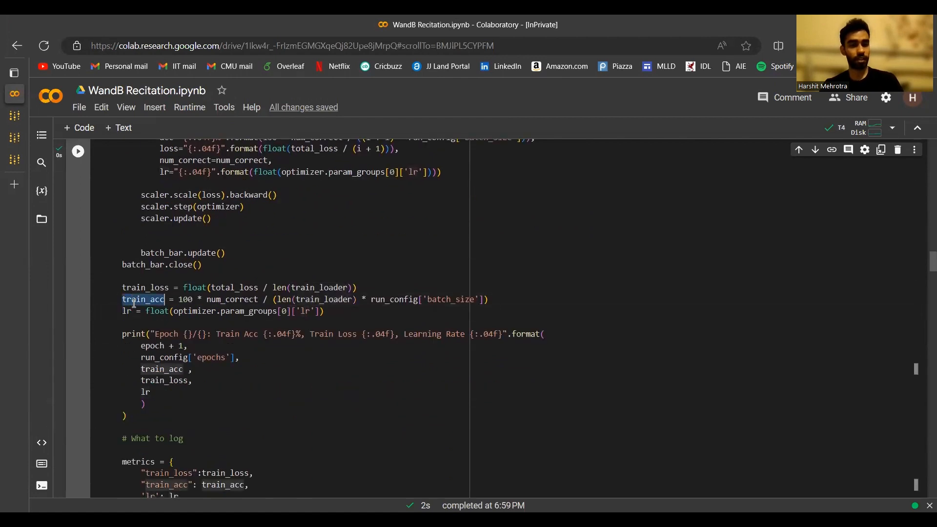
{"action": "left_click", "coordinate": [278, 311]}
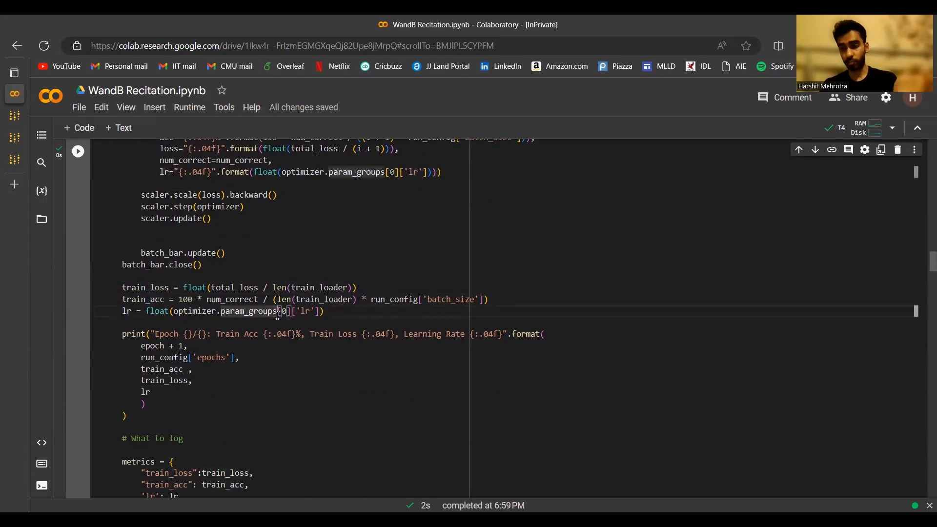
{"action": "scroll", "scroll_direction": "down", "scroll_amount": 3}
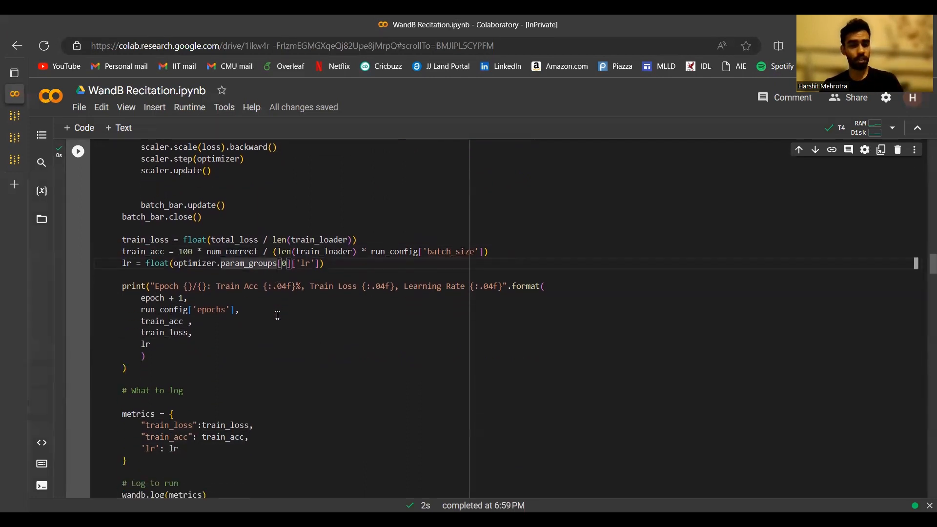
{"action": "scroll", "scroll_direction": "down", "scroll_amount": 3}
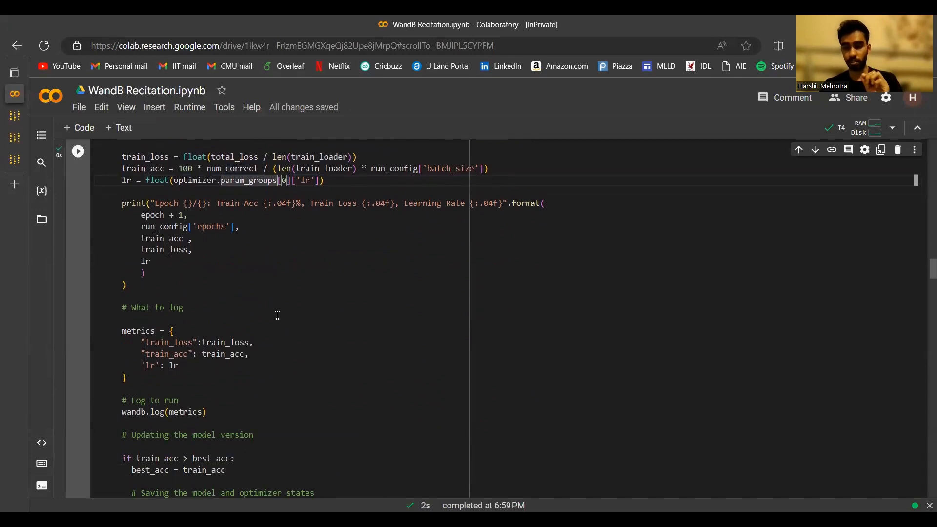
{"action": "mouse_move", "coordinate": [120, 412]}
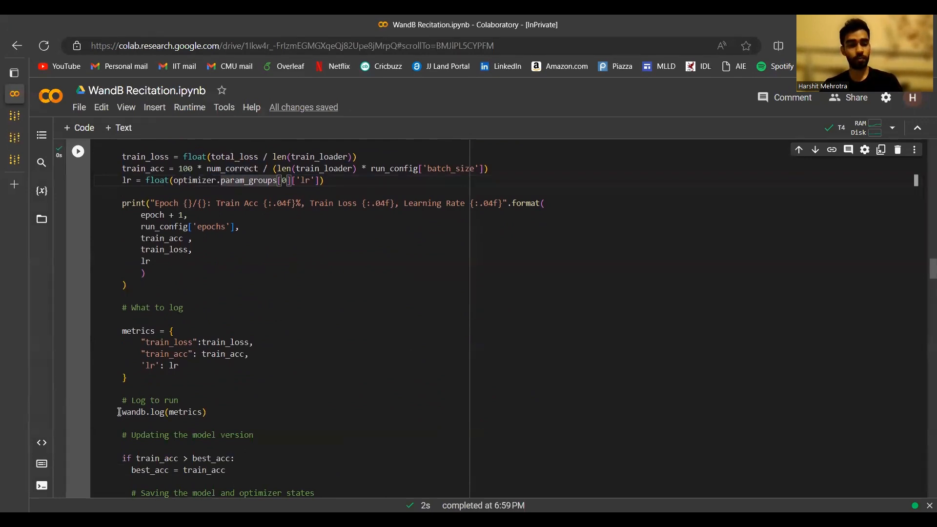
{"action": "triple_click", "coordinate": [162, 412]}
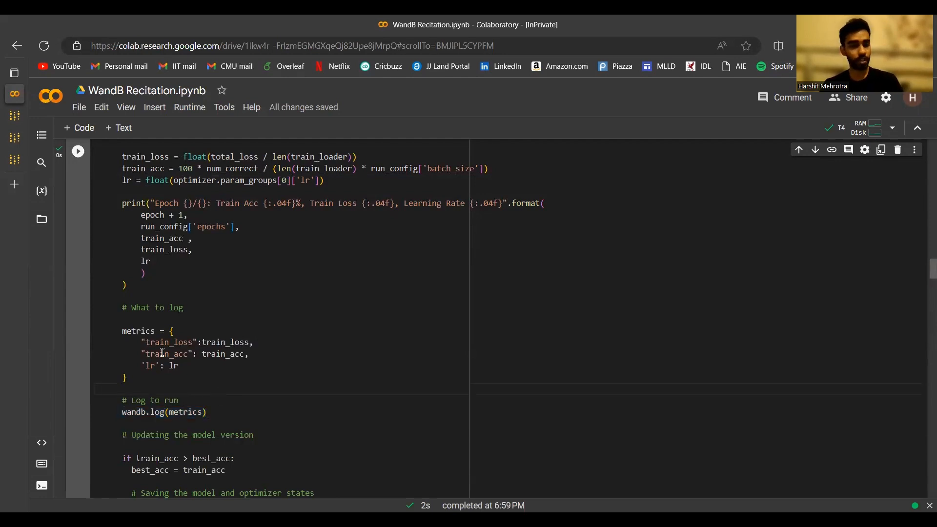
{"action": "double_click", "coordinate": [168, 342]}
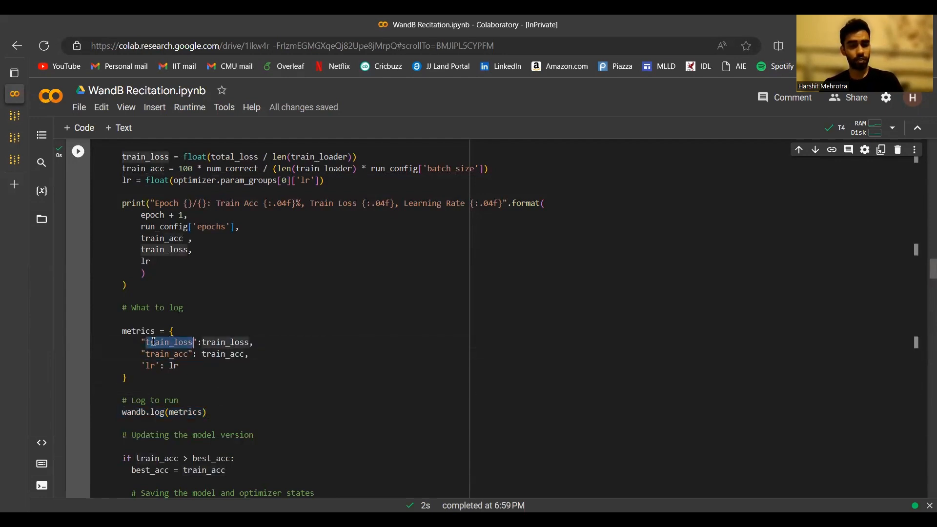
{"action": "left_click", "coordinate": [150, 365]}
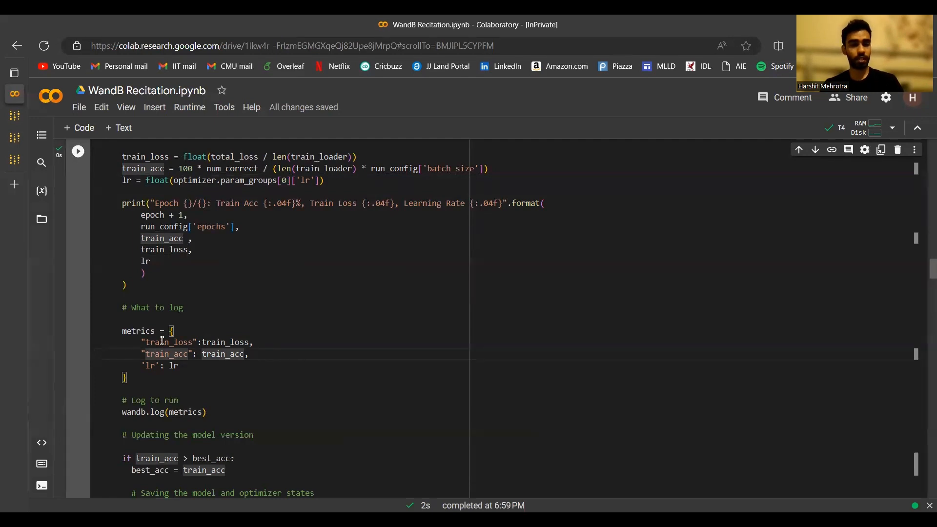
{"action": "double_click", "coordinate": [169, 342]}
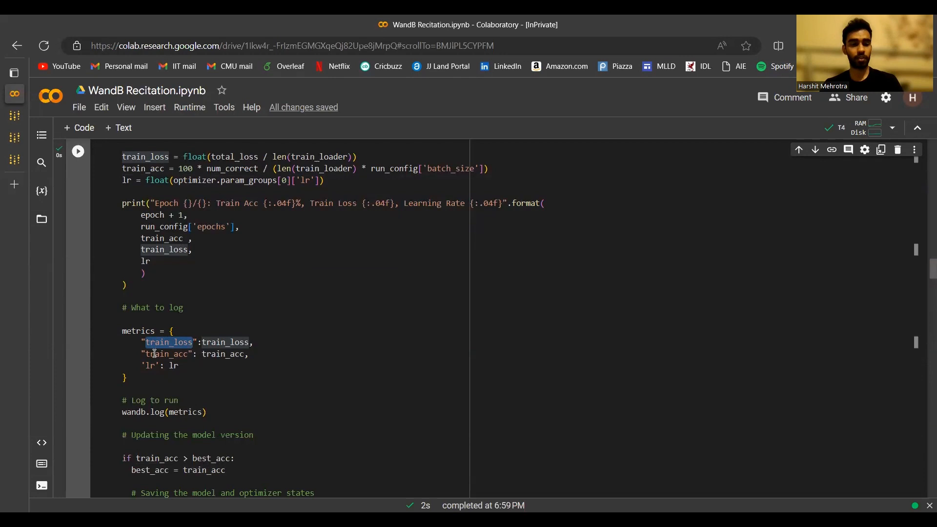
{"action": "double_click", "coordinate": [151, 365]}
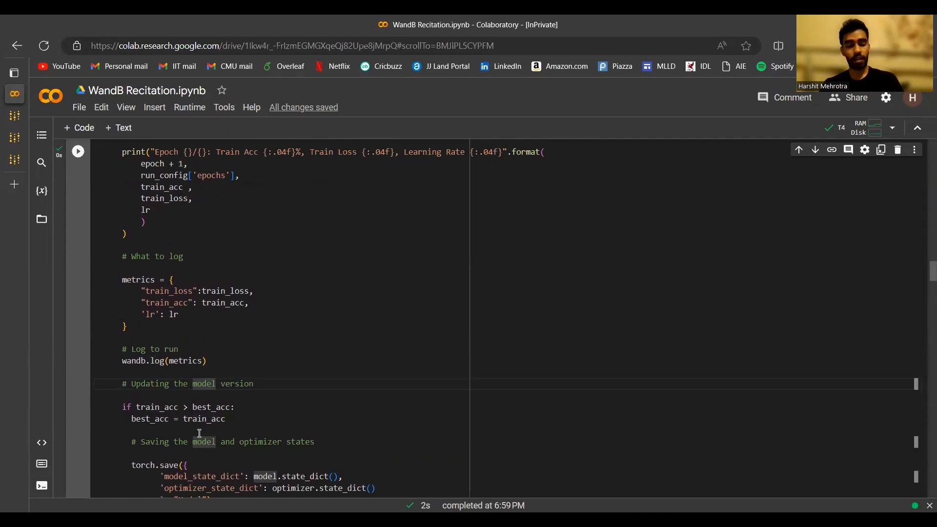
{"action": "scroll", "scroll_direction": "down", "scroll_amount": 3}
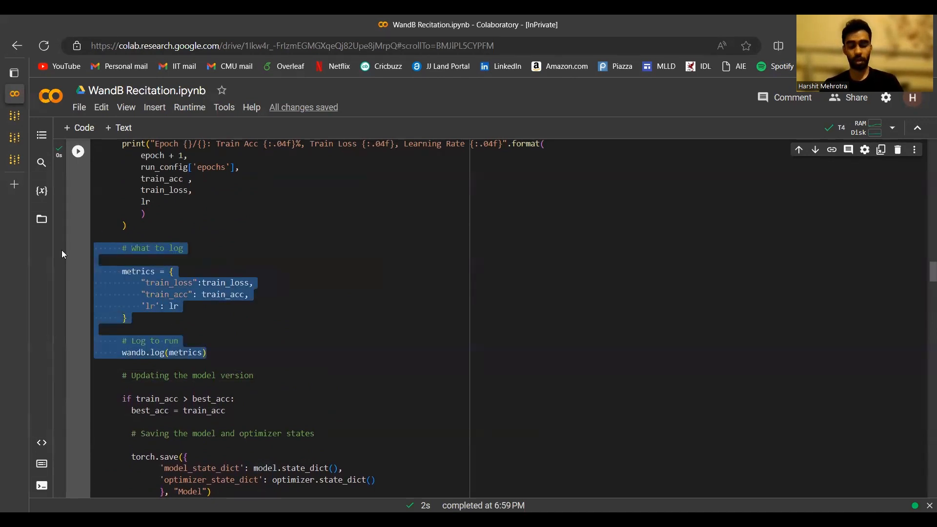
{"action": "left_click", "coordinate": [123, 352]}
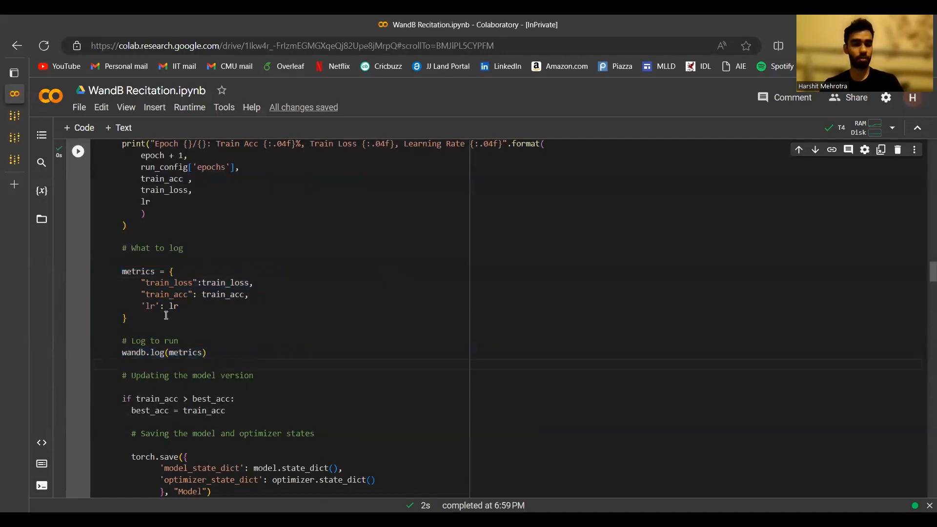
- Scroll to the train(model) cell and run it to start training
{"action": "scroll", "scroll_direction": "down", "scroll_amount": 3}
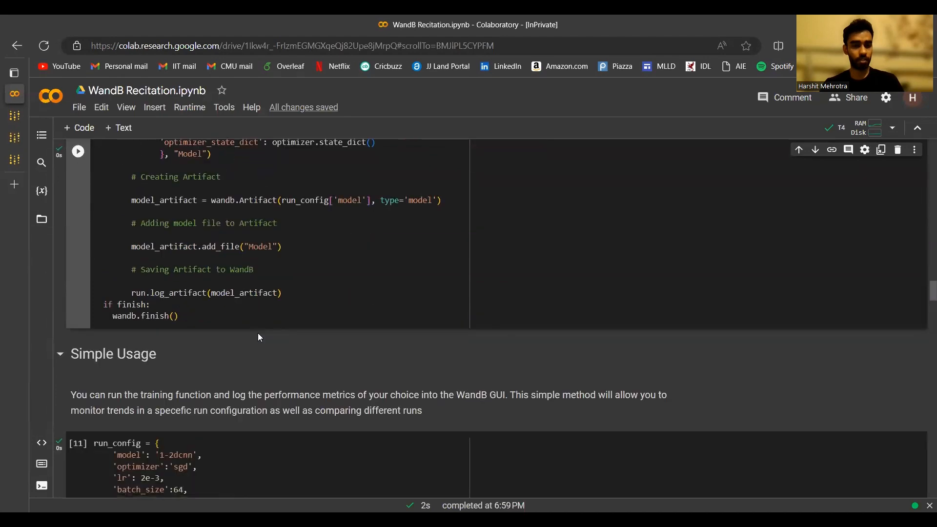
{"action": "scroll", "scroll_direction": "down", "scroll_amount": 3}
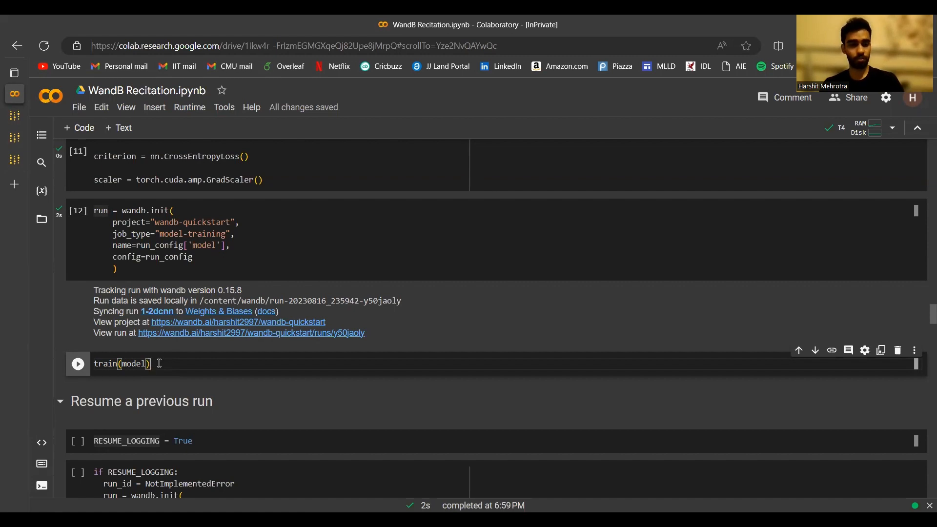
{"action": "left_click", "coordinate": [77, 363]}
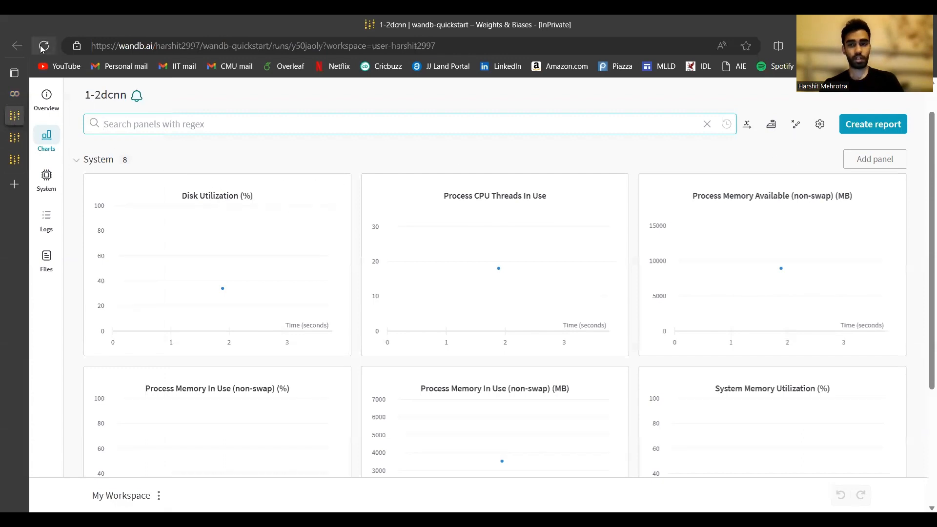
- Reload the 1-2dcnn run page to show the new train_acc, train_loss and lr points
{"action": "left_click", "coordinate": [41, 46]}
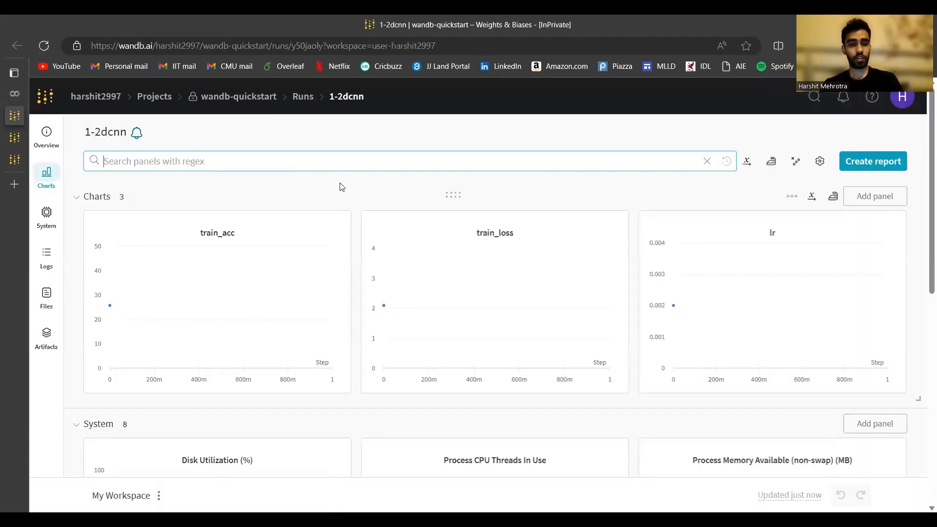
{"action": "mouse_move", "coordinate": [360, 193]}
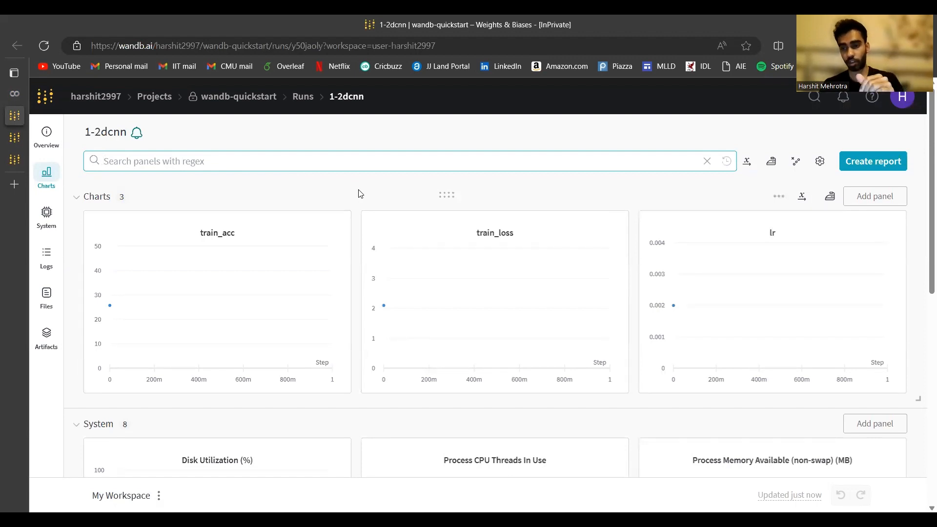
{"action": "mouse_move", "coordinate": [193, 242]}
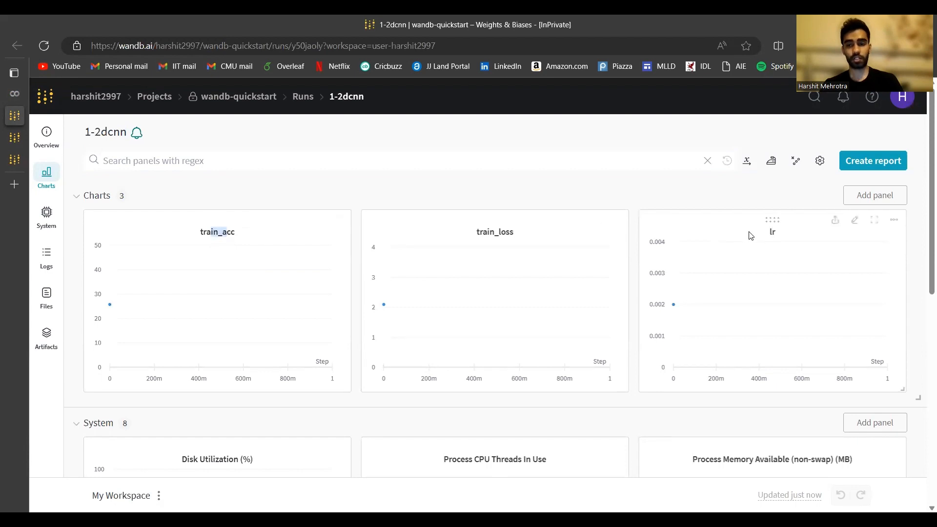
{"action": "mouse_move", "coordinate": [675, 310]}
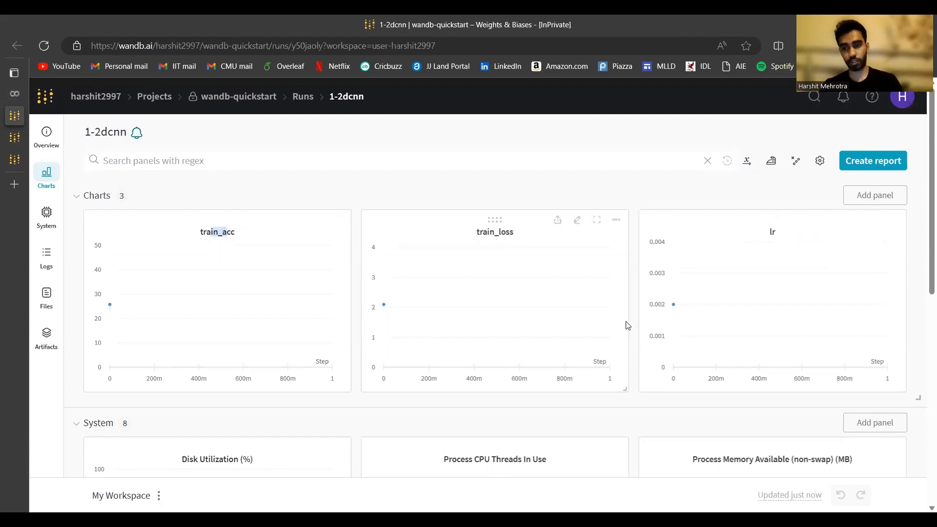
{"action": "mouse_move", "coordinate": [563, 295]}
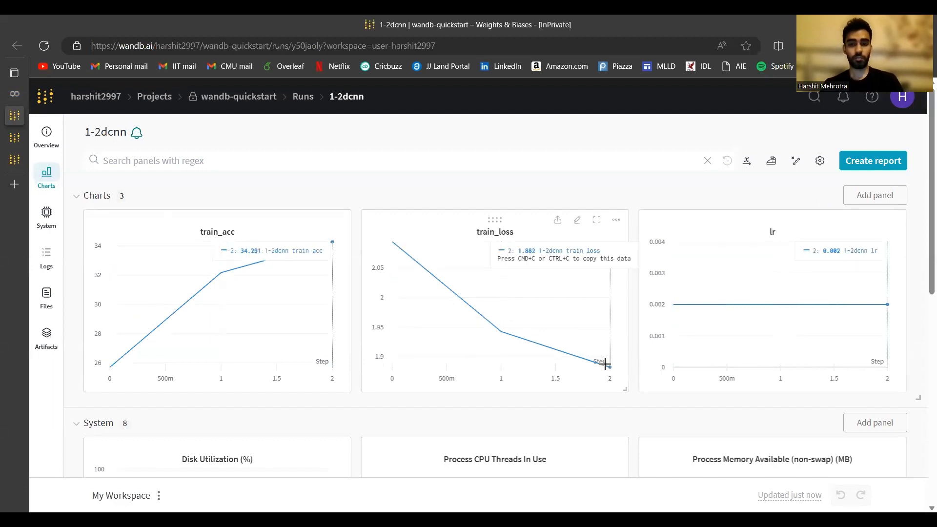
{"action": "mouse_move", "coordinate": [288, 266]}
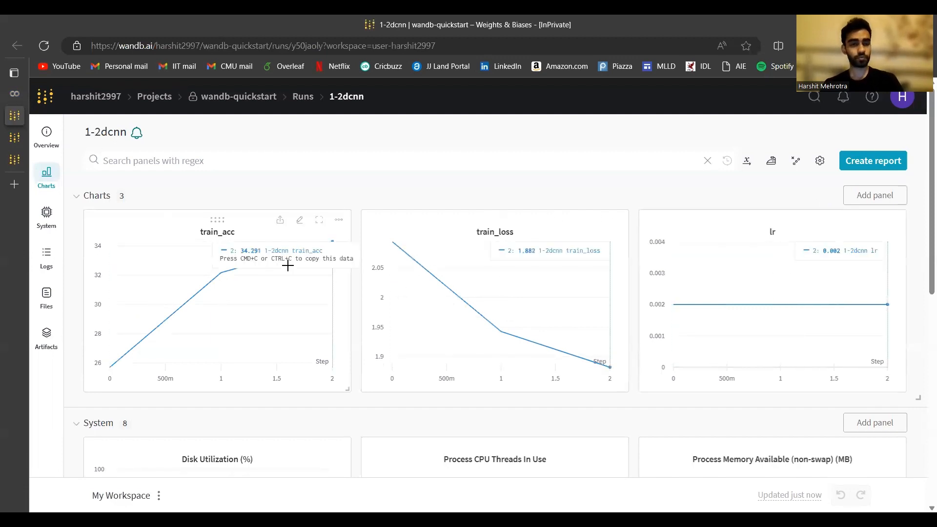
{"action": "mouse_move", "coordinate": [20, 94]}
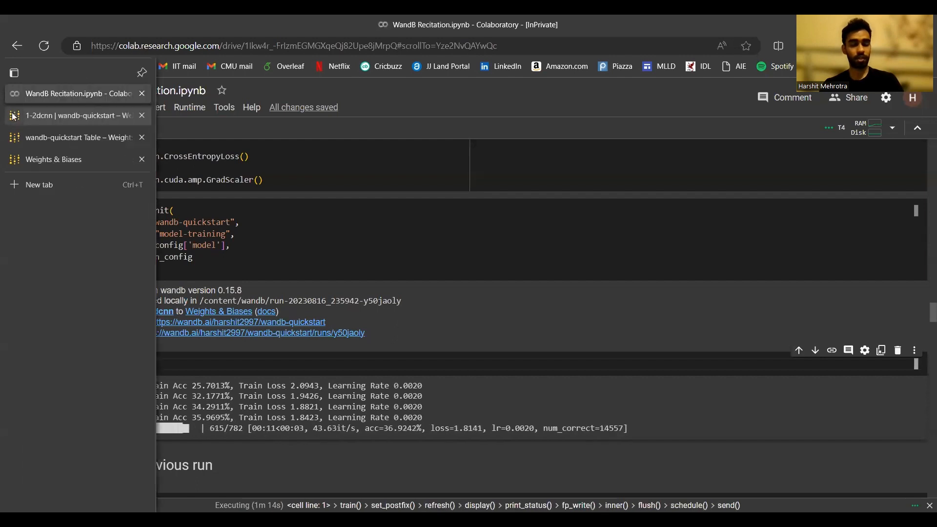
- Check the W&B charts reach step 4, then return to Colab while training completes
{"action": "left_click", "coordinate": [68, 115]}
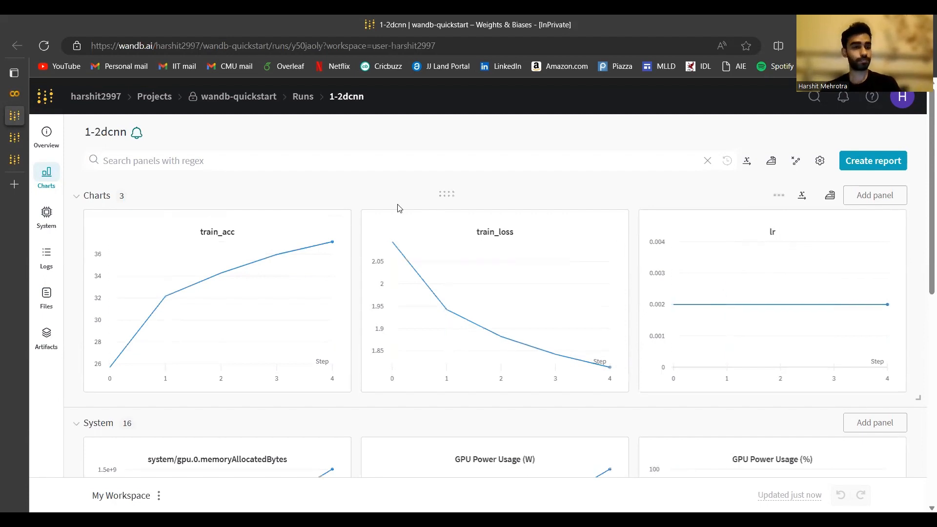
{"action": "left_click", "coordinate": [14, 72]}
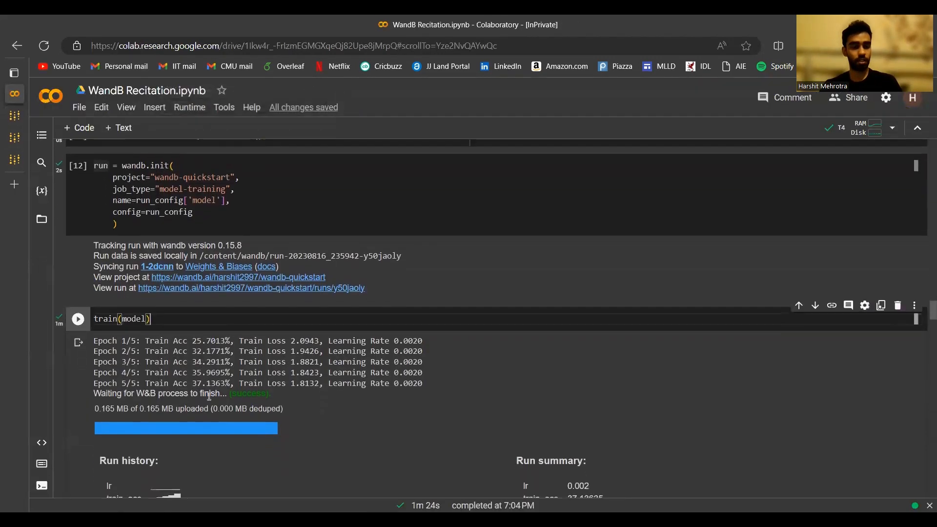
- Scroll the notebook and point out the wandb.finish() call
{"action": "scroll", "scroll_direction": "down", "scroll_amount": 3}
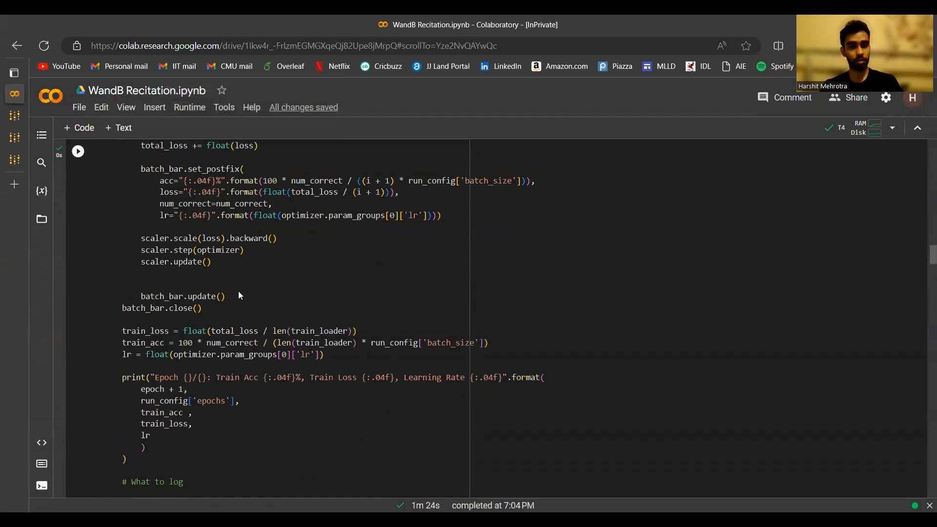
{"action": "scroll", "scroll_direction": "down", "scroll_amount": 3}
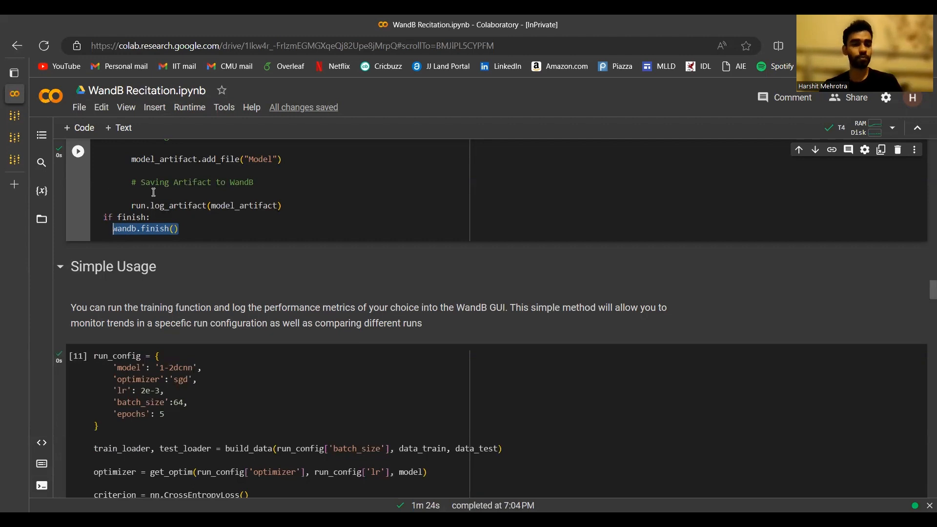
{"action": "left_click", "coordinate": [189, 229]}
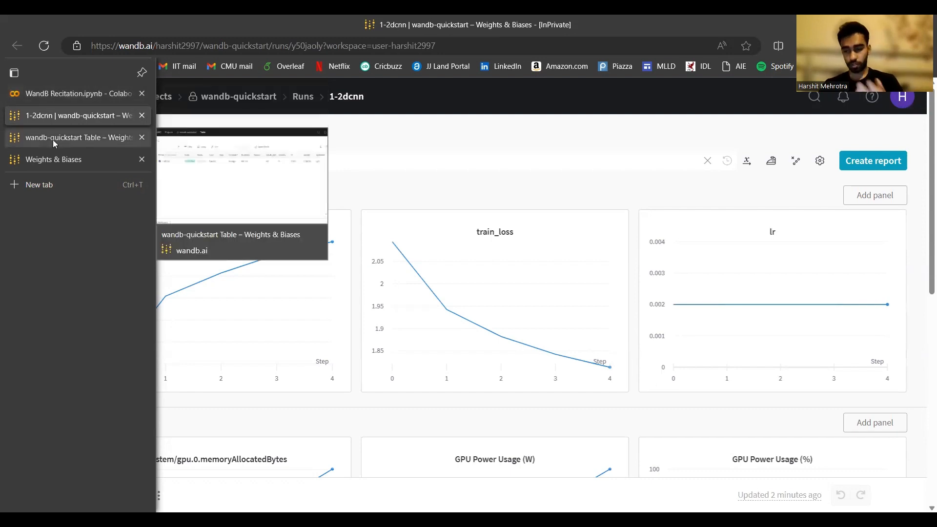
{"action": "mouse_move", "coordinate": [58, 154]}
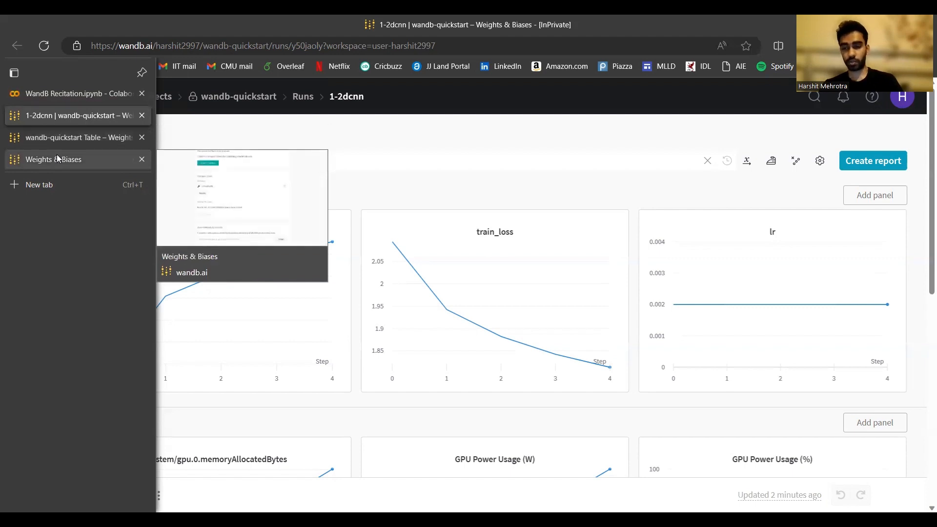
{"action": "mouse_move", "coordinate": [58, 149]}
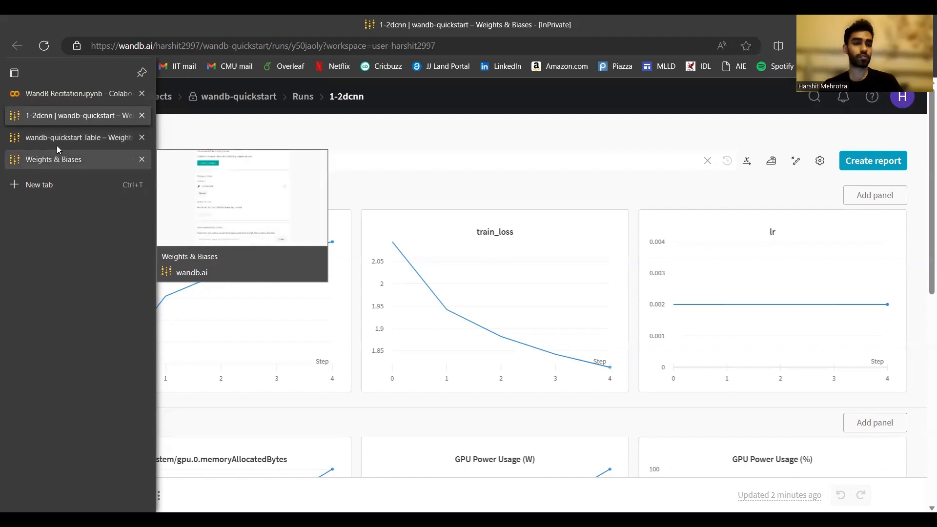
- Scroll through the training code, highlighting the run name setting, down to 'Resume a previous run'
{"action": "left_click", "coordinate": [68, 94]}
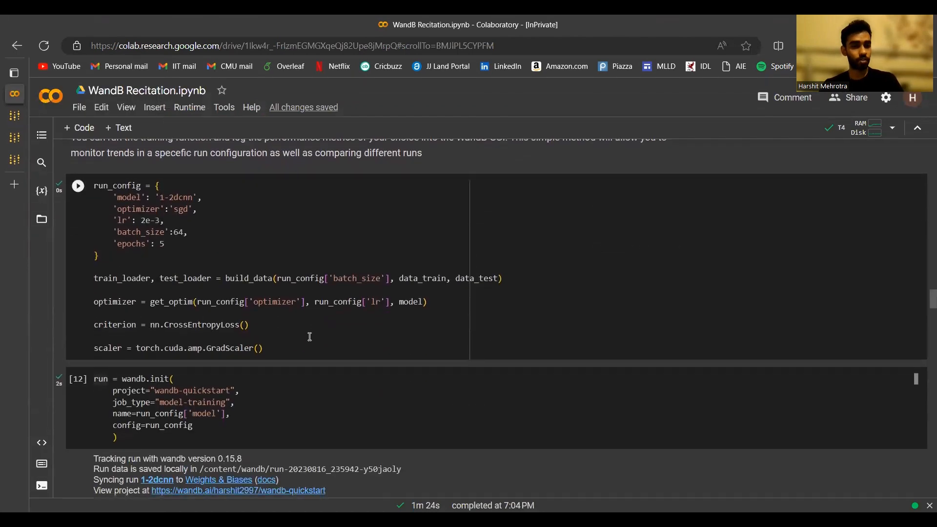
{"action": "scroll", "scroll_direction": "down", "scroll_amount": 3}
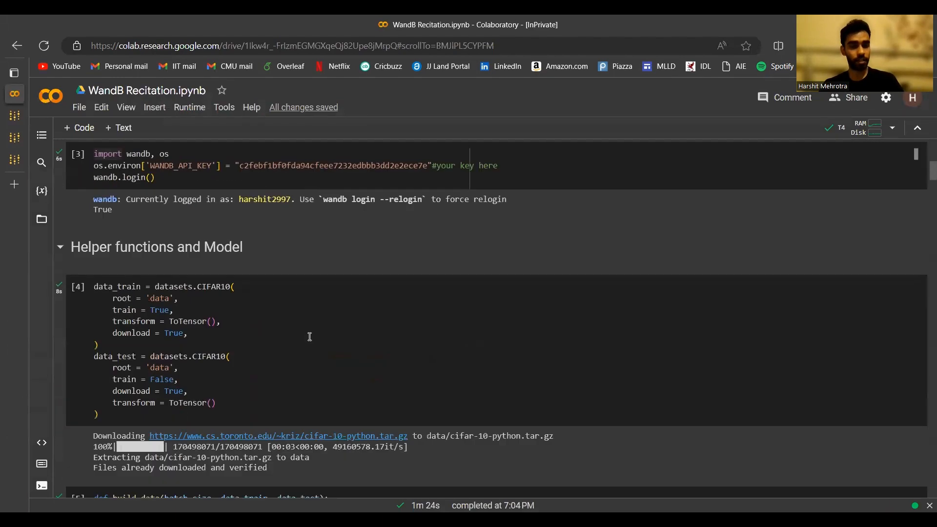
{"action": "scroll", "scroll_direction": "down", "scroll_amount": 3}
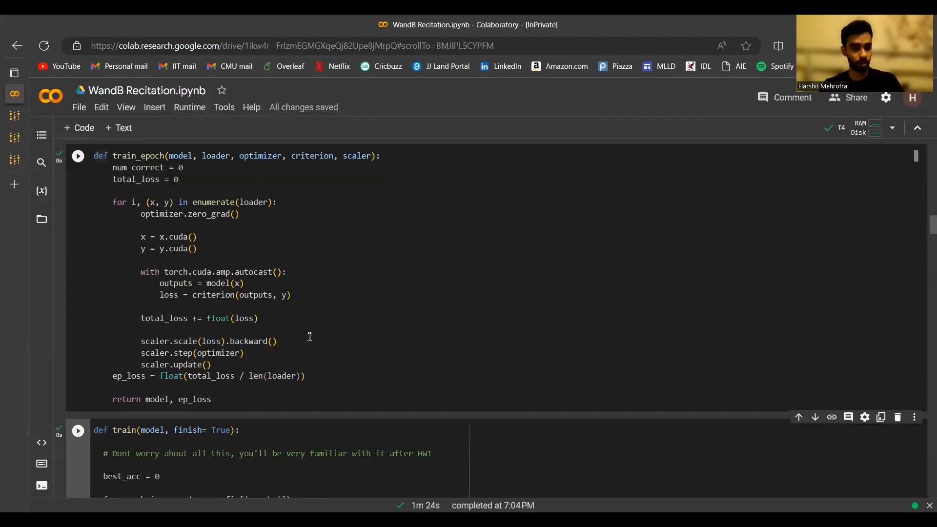
{"action": "scroll", "scroll_direction": "down", "scroll_amount": 3}
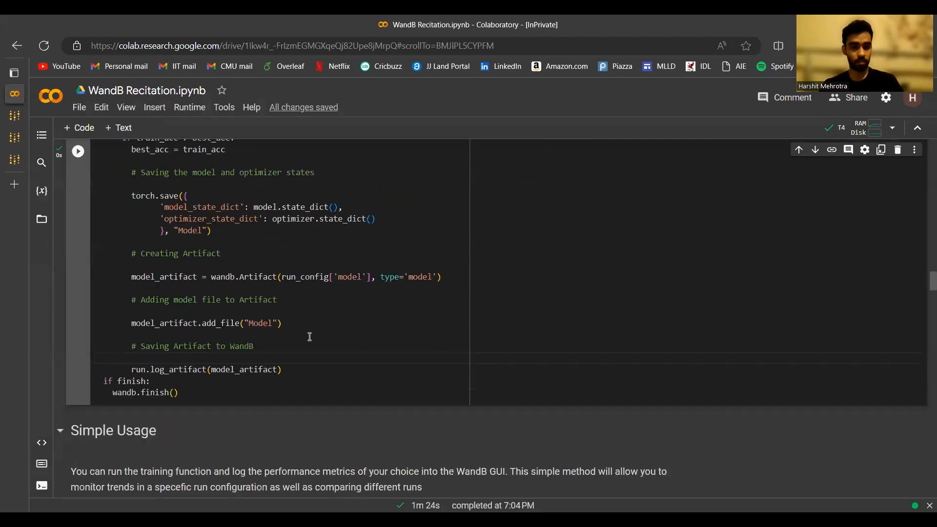
{"action": "scroll", "scroll_direction": "down", "scroll_amount": 3}
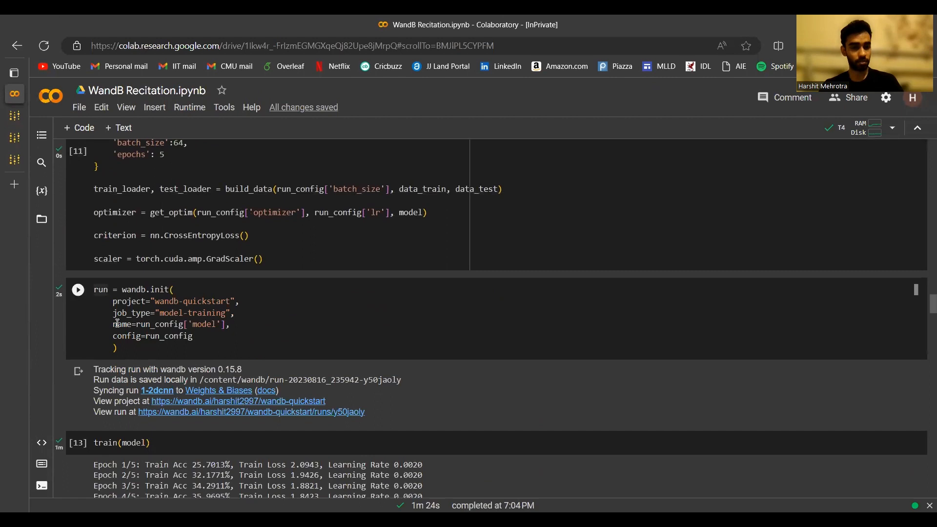
{"action": "double_click", "coordinate": [198, 301]}
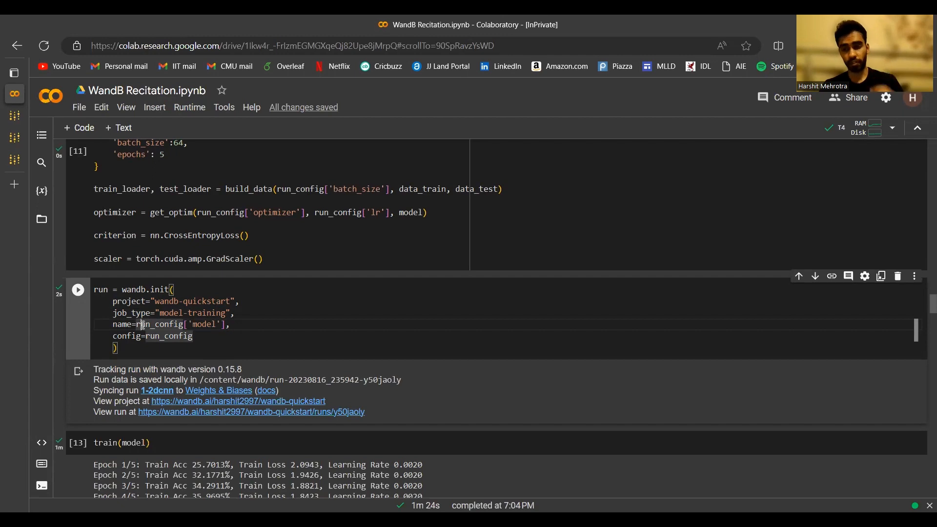
{"action": "scroll", "scroll_direction": "down", "scroll_amount": 3}
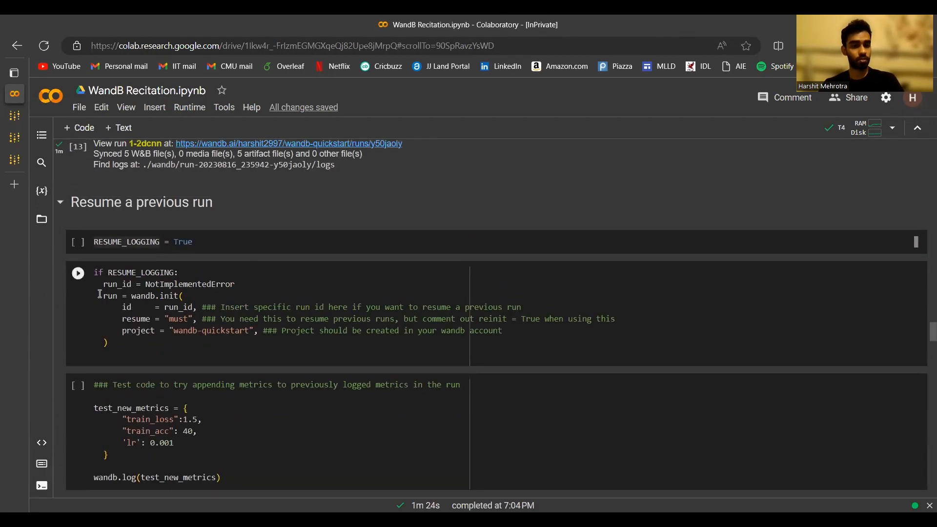
{"action": "double_click", "coordinate": [143, 296]}
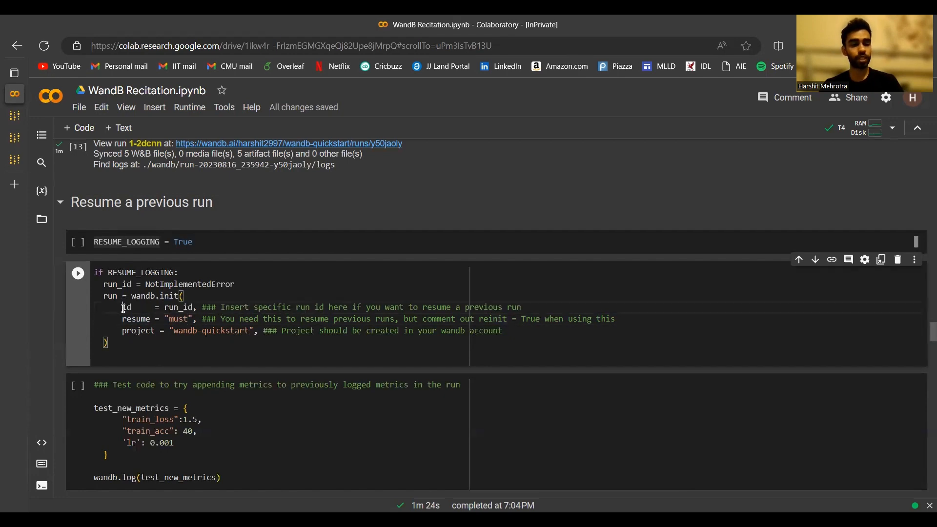
{"action": "left_click", "coordinate": [13, 72]}
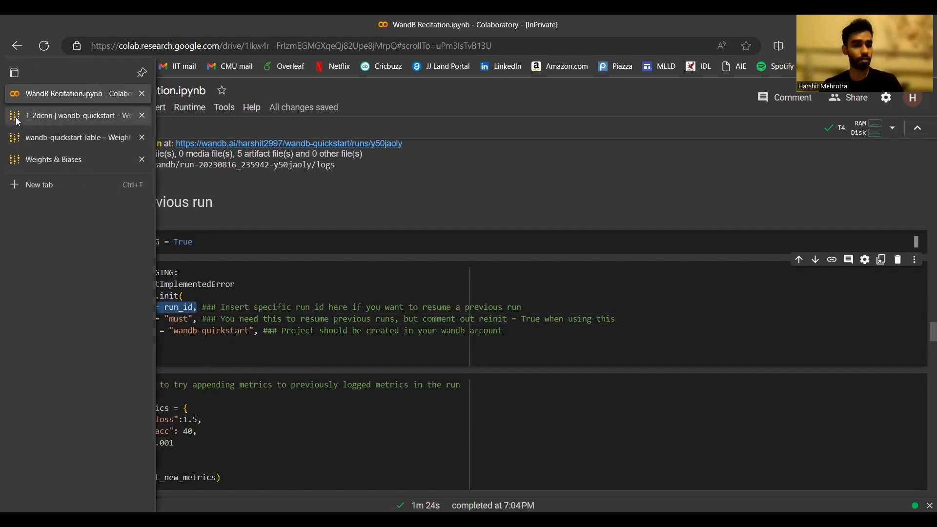
- Open the 1-2dcnn run Overview and copy the run path containing id y50jaoly
{"action": "left_click", "coordinate": [63, 115]}
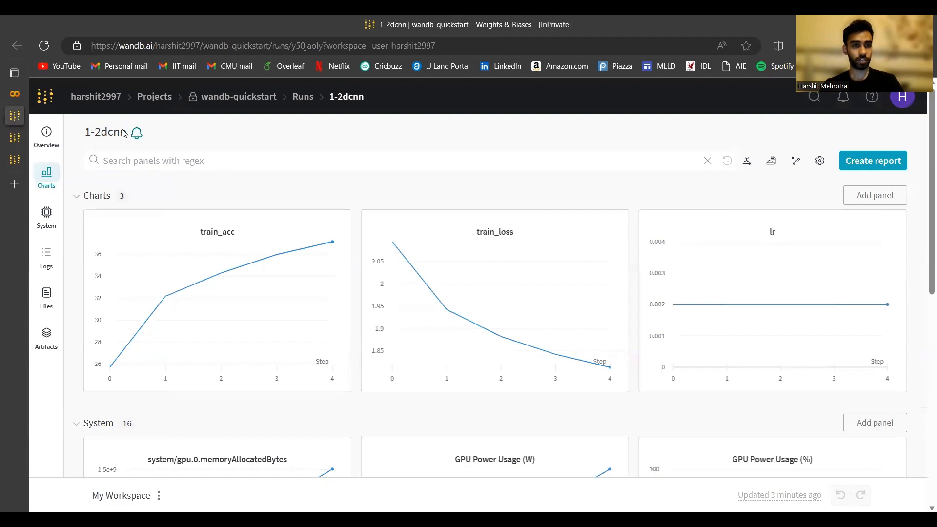
{"action": "mouse_move", "coordinate": [489, 89]}
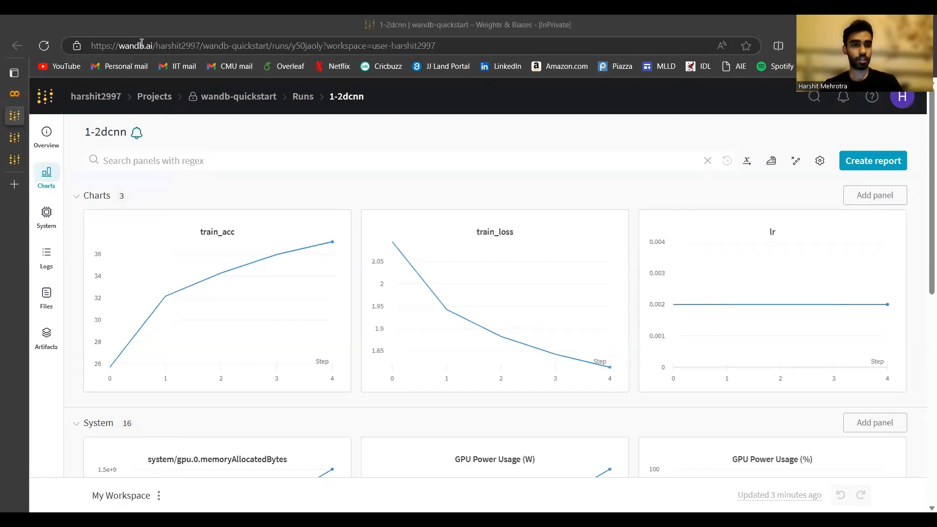
{"action": "left_click", "coordinate": [141, 45]}
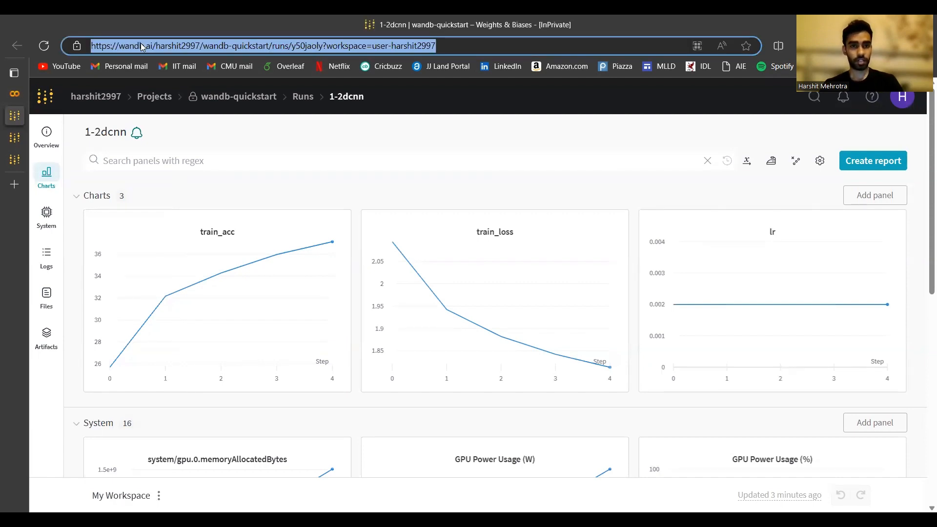
{"action": "mouse_move", "coordinate": [148, 46]}
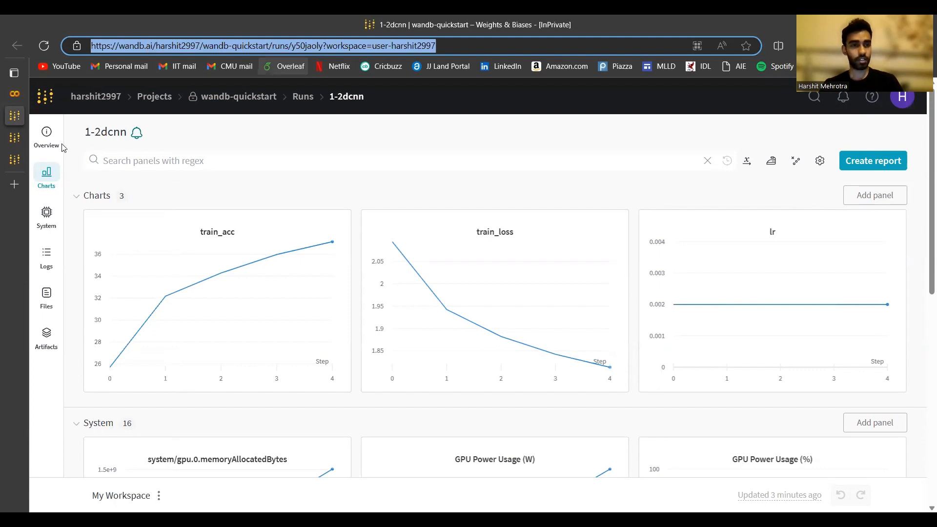
{"action": "left_click", "coordinate": [46, 135]}
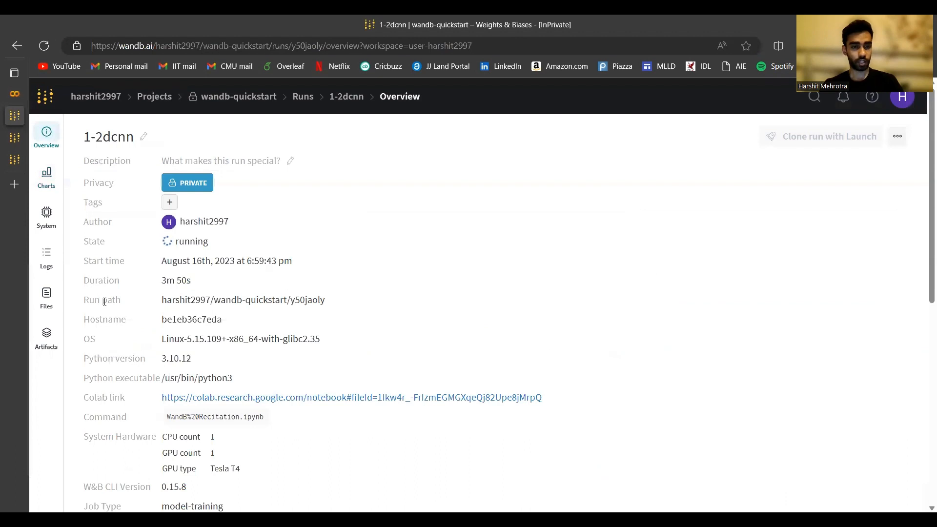
{"action": "mouse_move", "coordinate": [187, 305]}
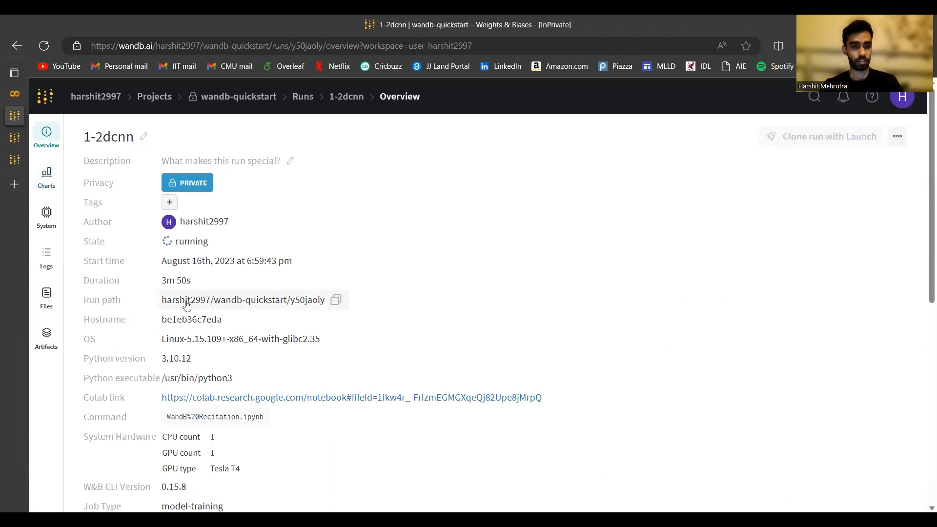
{"action": "mouse_move", "coordinate": [257, 294]}
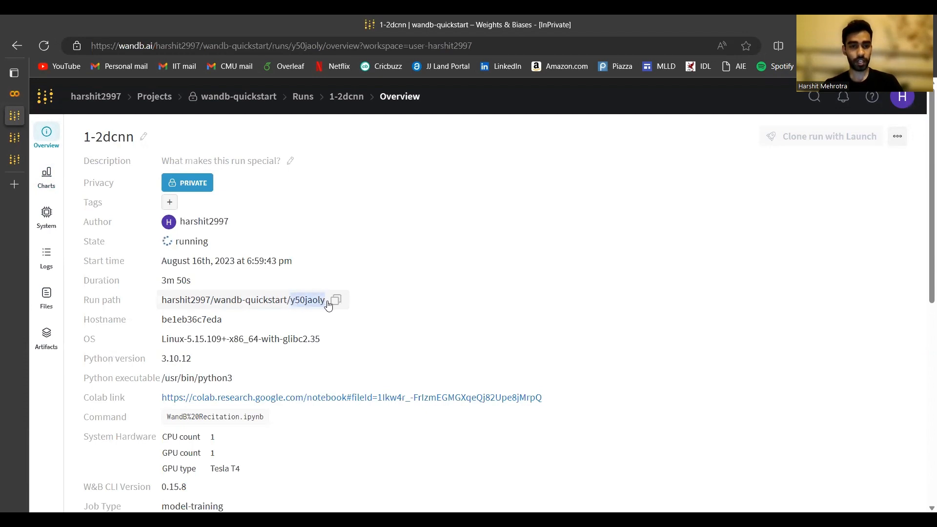
{"action": "left_click", "coordinate": [335, 300]}
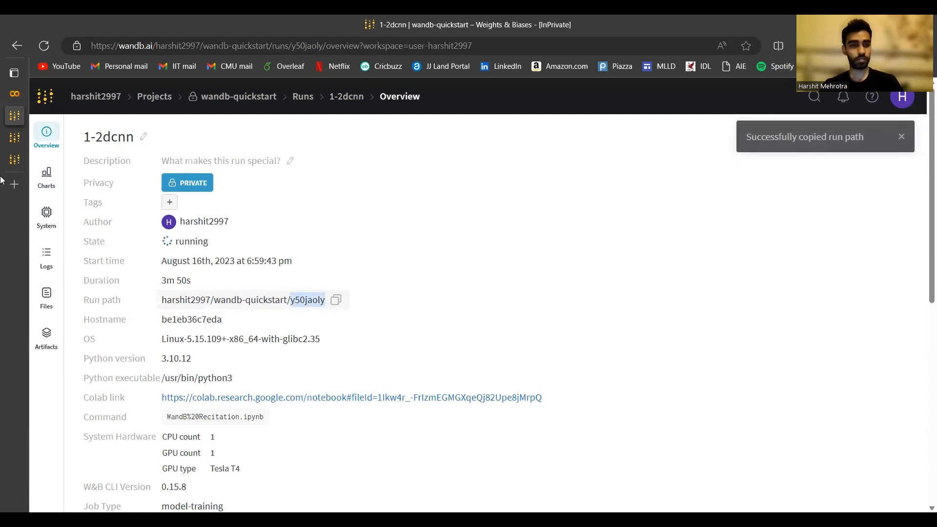
{"action": "left_click", "coordinate": [13, 73]}
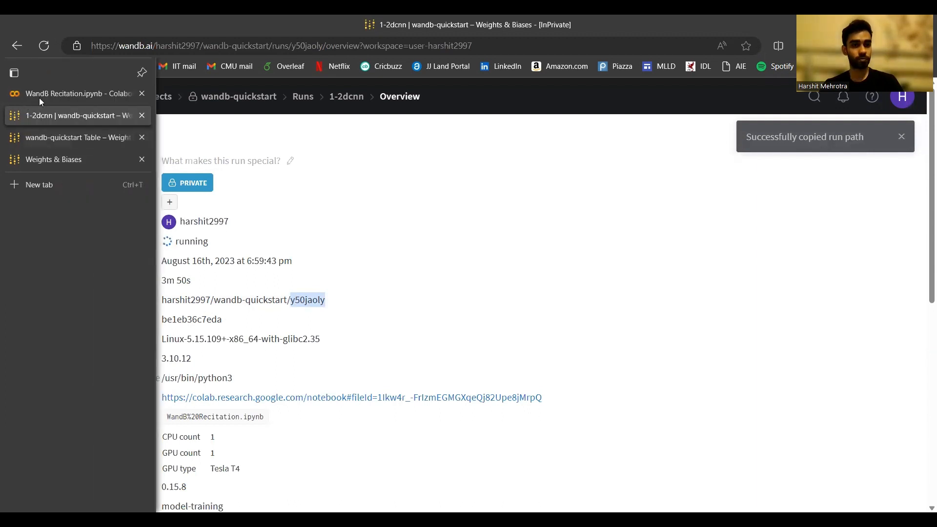
- Set run_id to "y50jaoly" in the resume cell and run it
{"action": "left_click", "coordinate": [73, 93]}
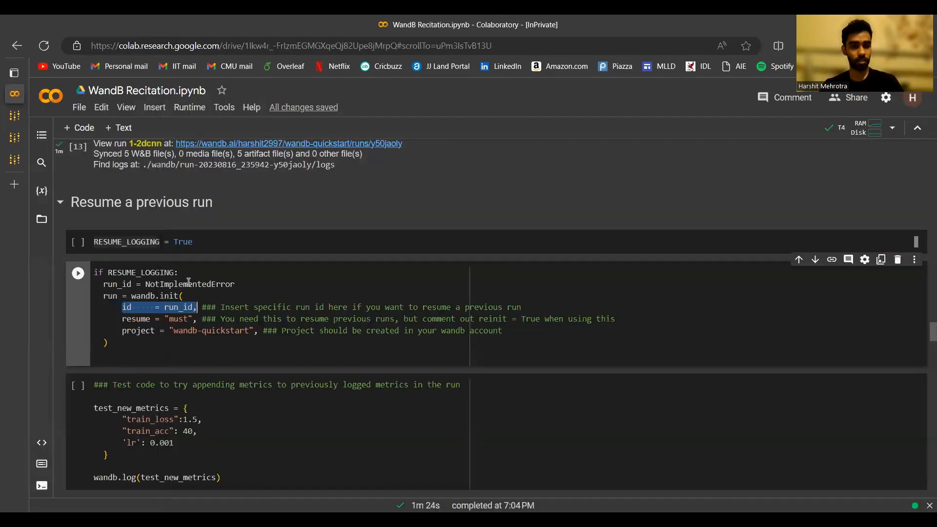
{"action": "type", "text": "\"y50jaoly\""}
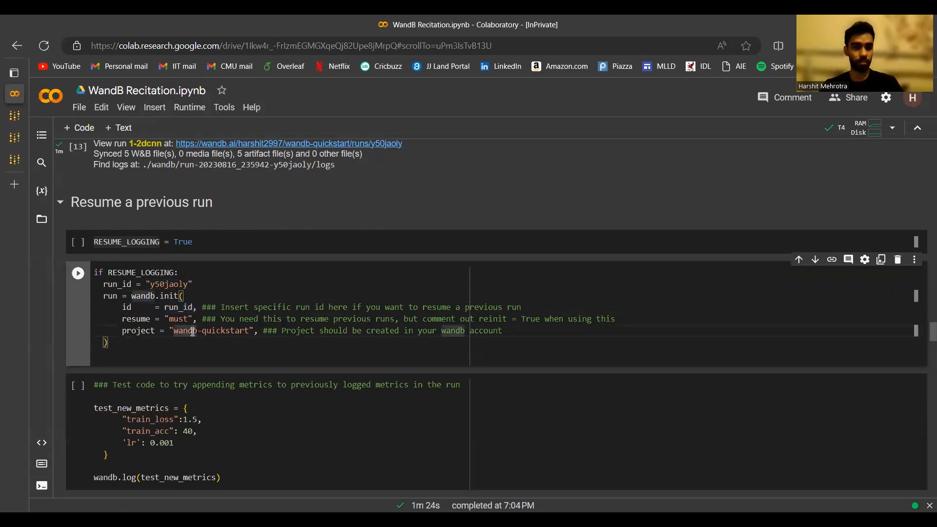
{"action": "left_click", "coordinate": [78, 273]}
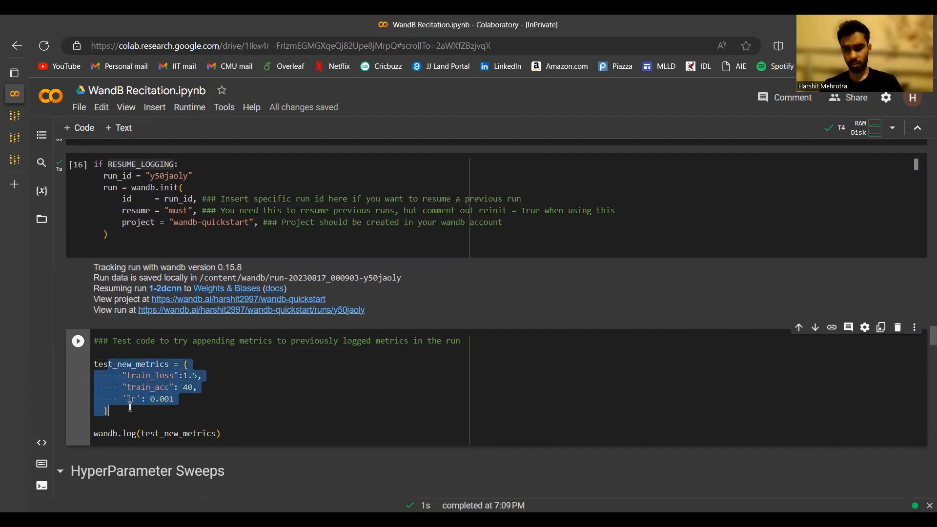
- Highlight test_new_metrics (train_loss 1.5, train_acc 40, lr 0.001), then run the wandb.log cell
{"action": "left_click", "coordinate": [139, 413]}
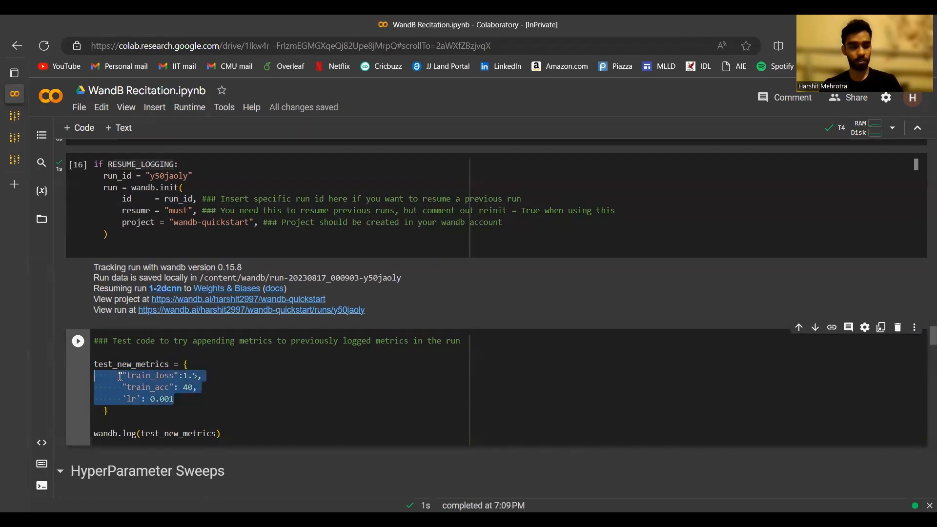
{"action": "left_click", "coordinate": [181, 399]}
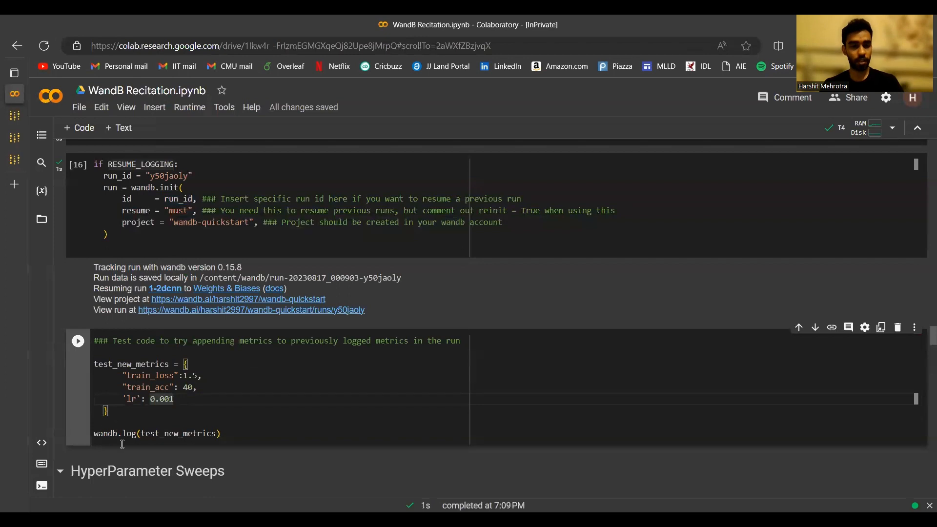
{"action": "left_click", "coordinate": [78, 340]}
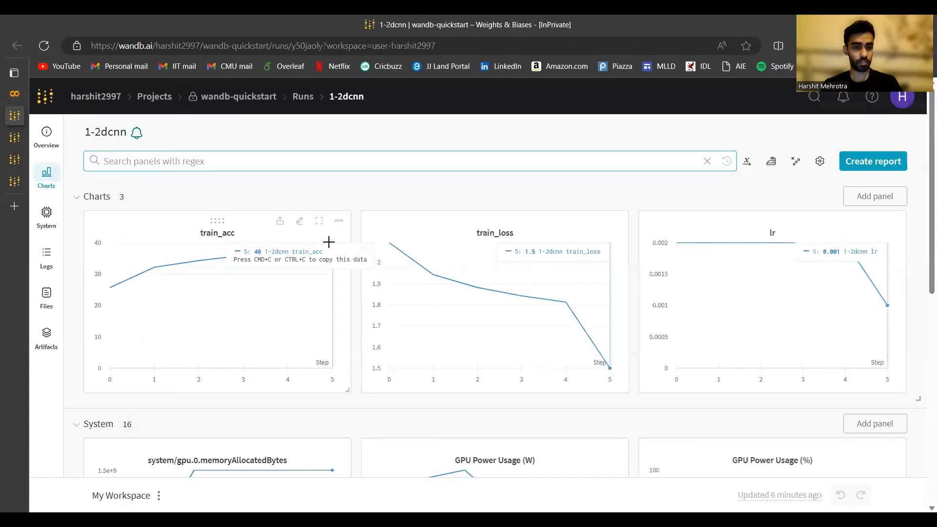
{"action": "mouse_move", "coordinate": [338, 248]}
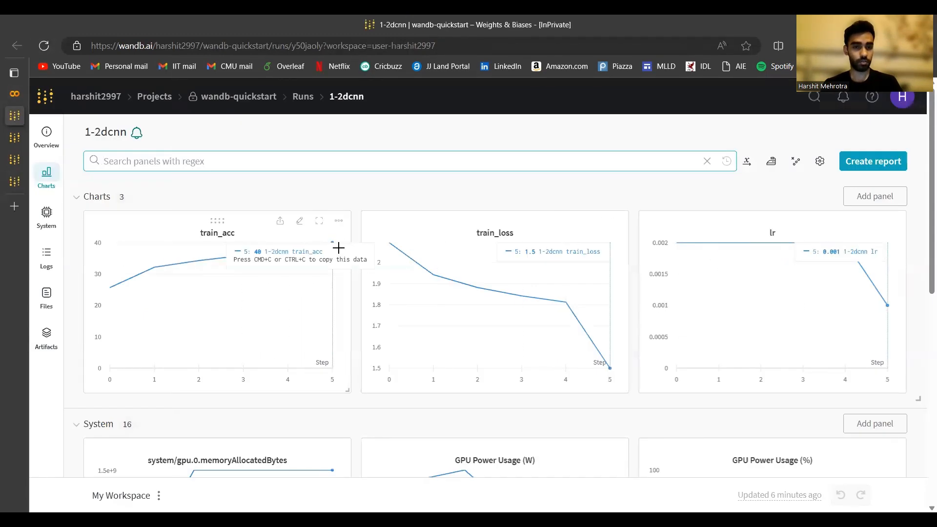
{"action": "mouse_move", "coordinate": [619, 345]}
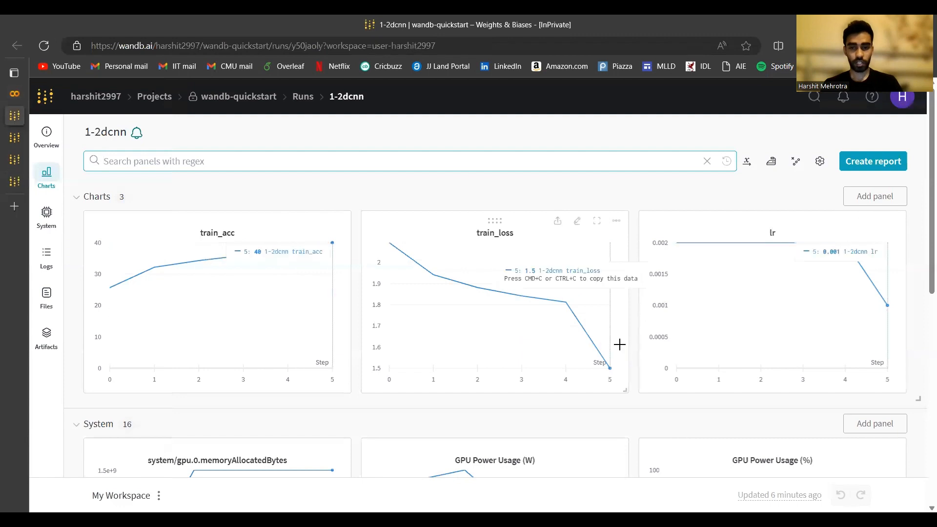